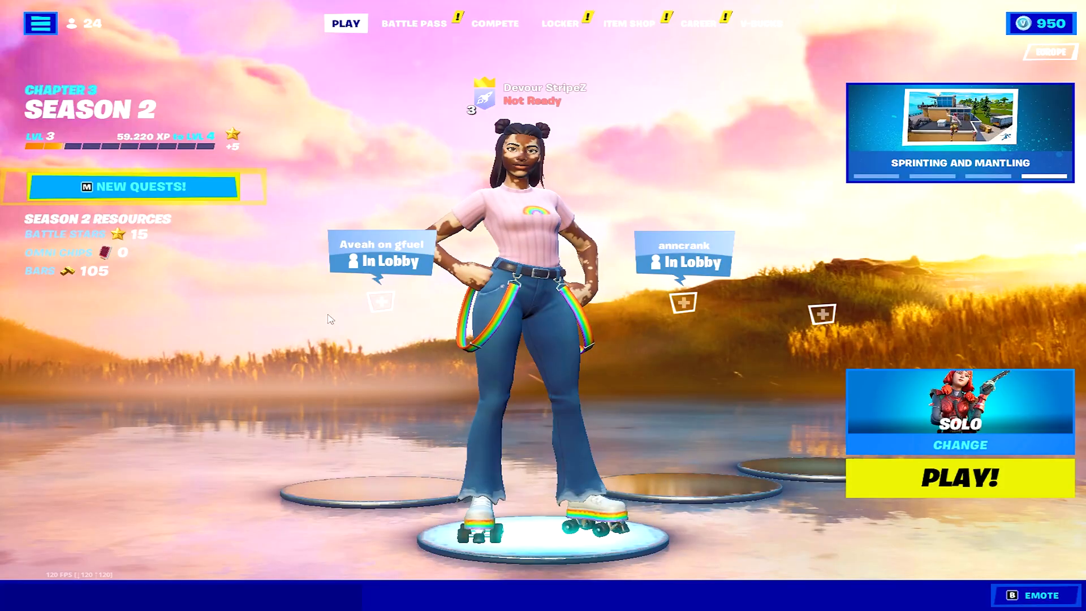
In Video settings, set Ray Tracing to Off and confirm the Restart Needed notice.
click(38, 23)
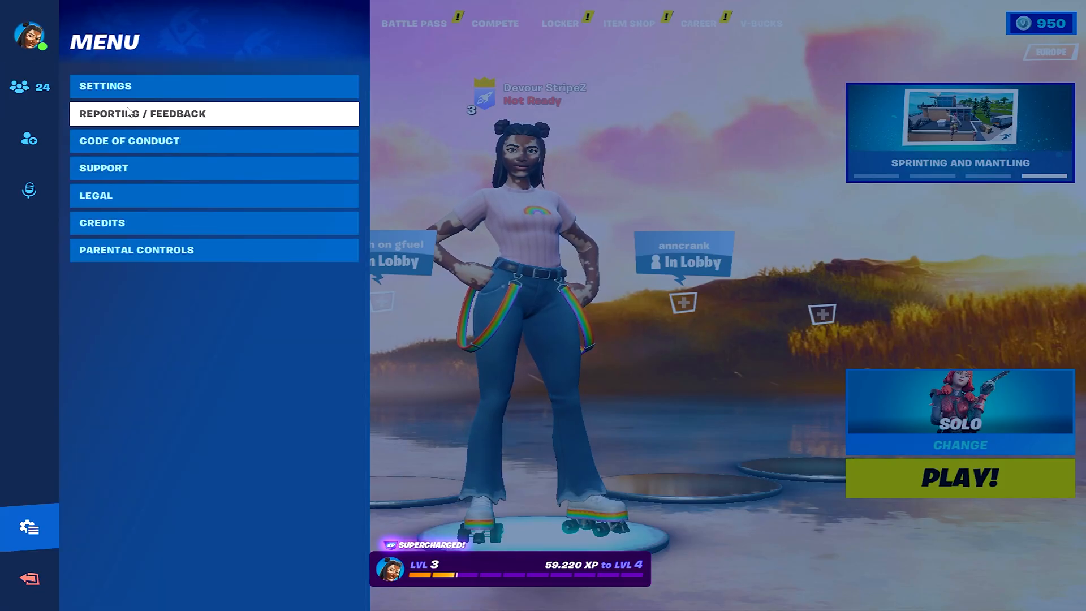
click(104, 86)
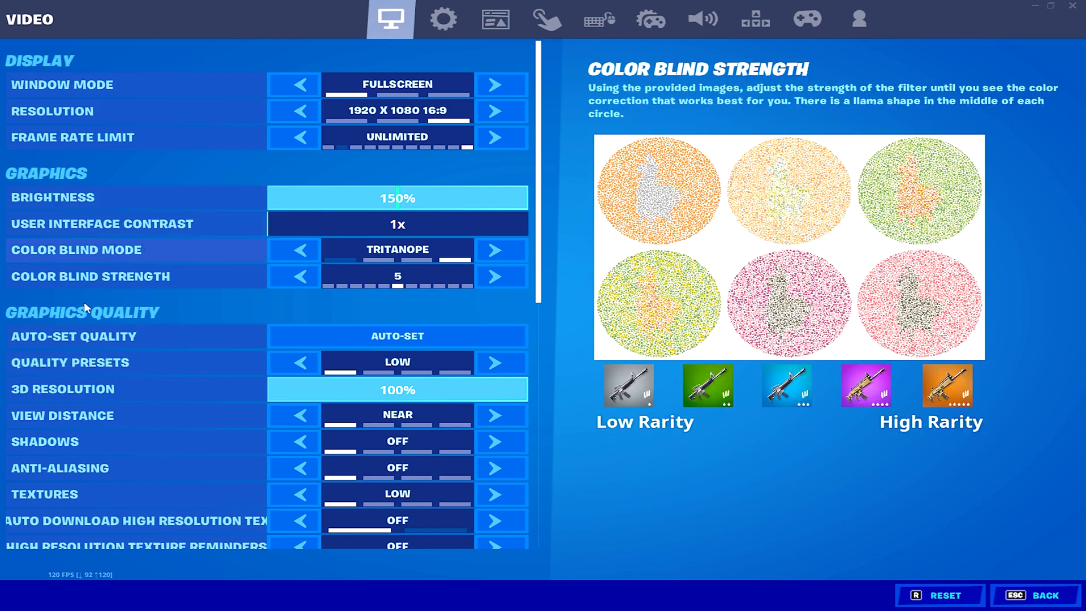
scroll(down, 3)
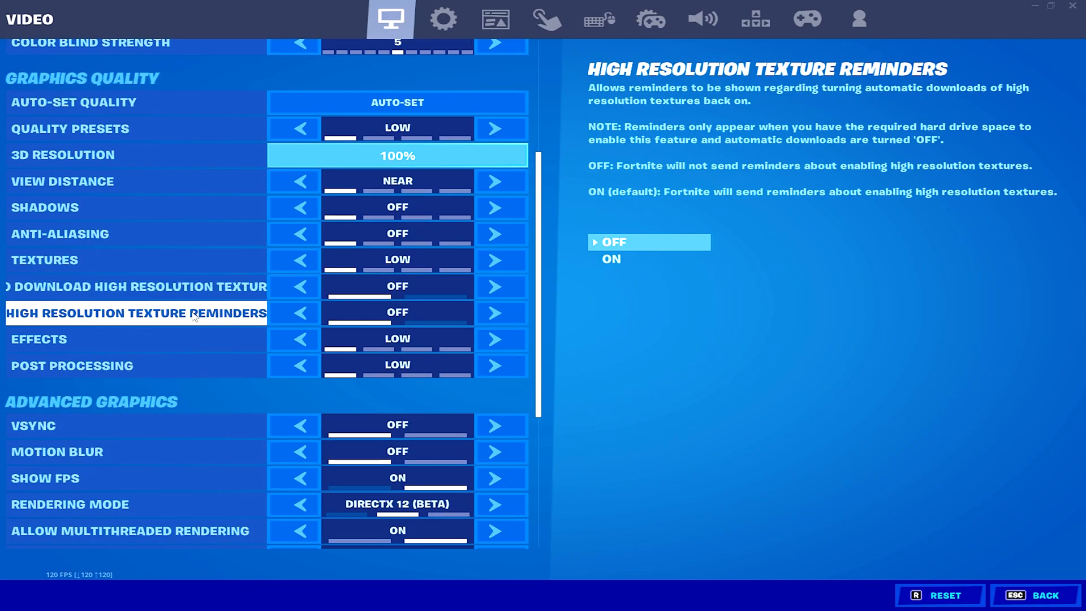
scroll(down, 3)
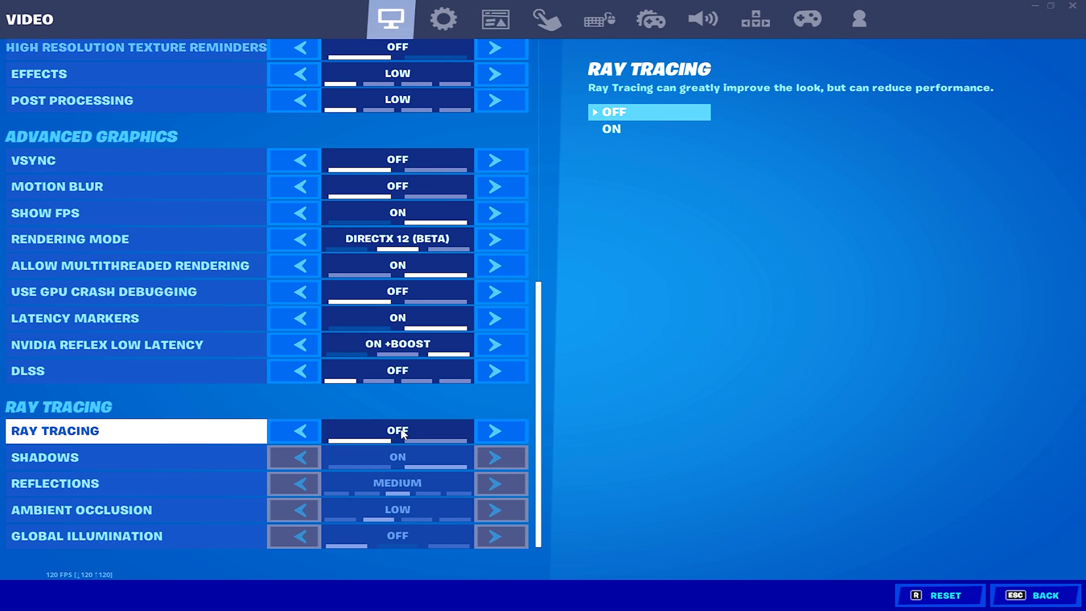
mouse_move(431, 432)
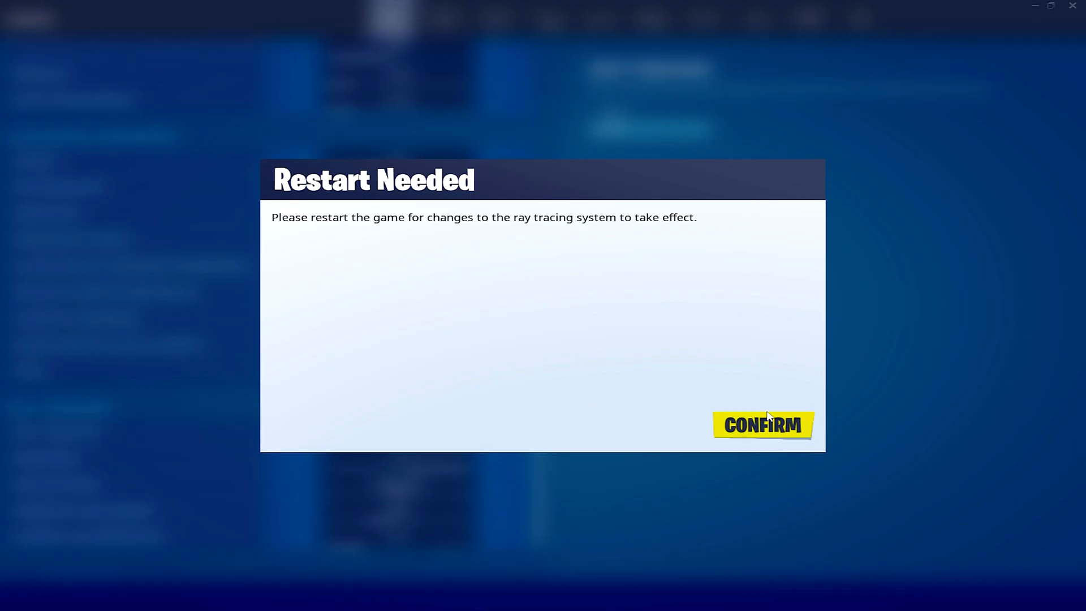
click(763, 424)
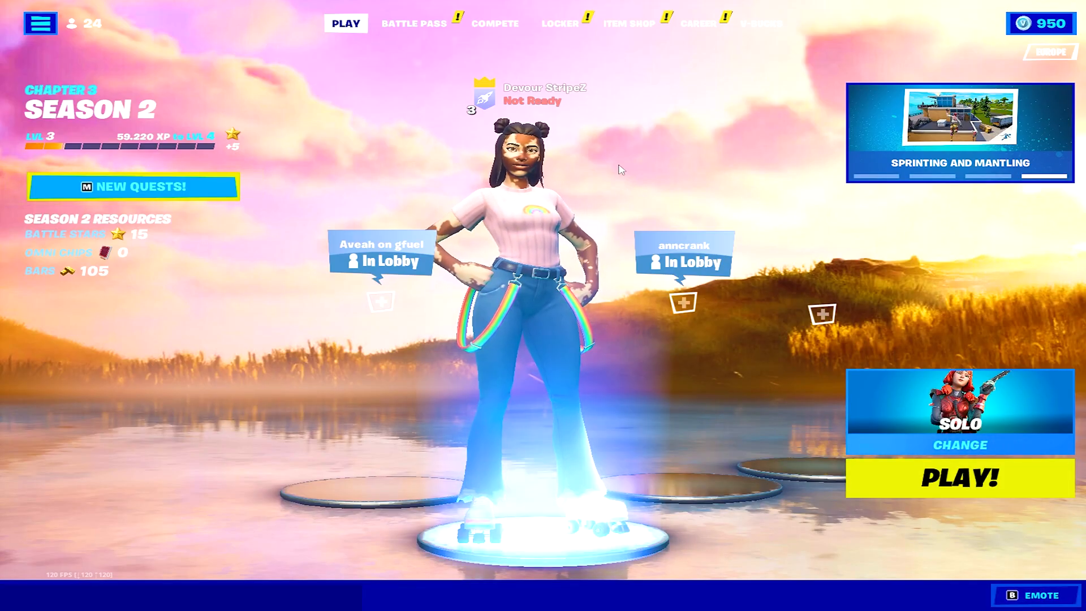
Return to the Video settings and check the Ray Tracing section still shows Off.
click(40, 22)
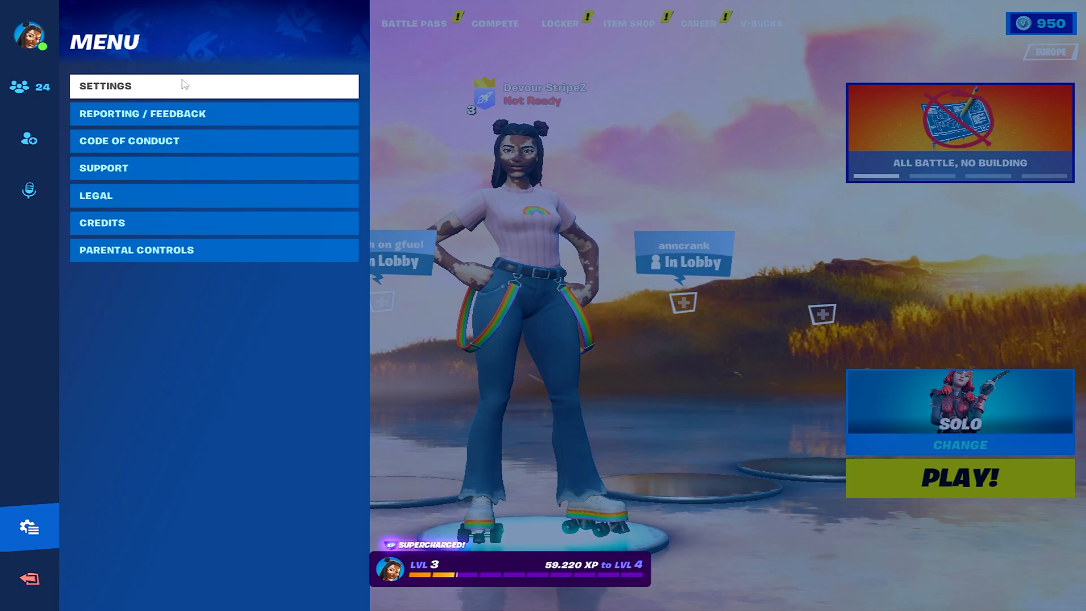
click(105, 86)
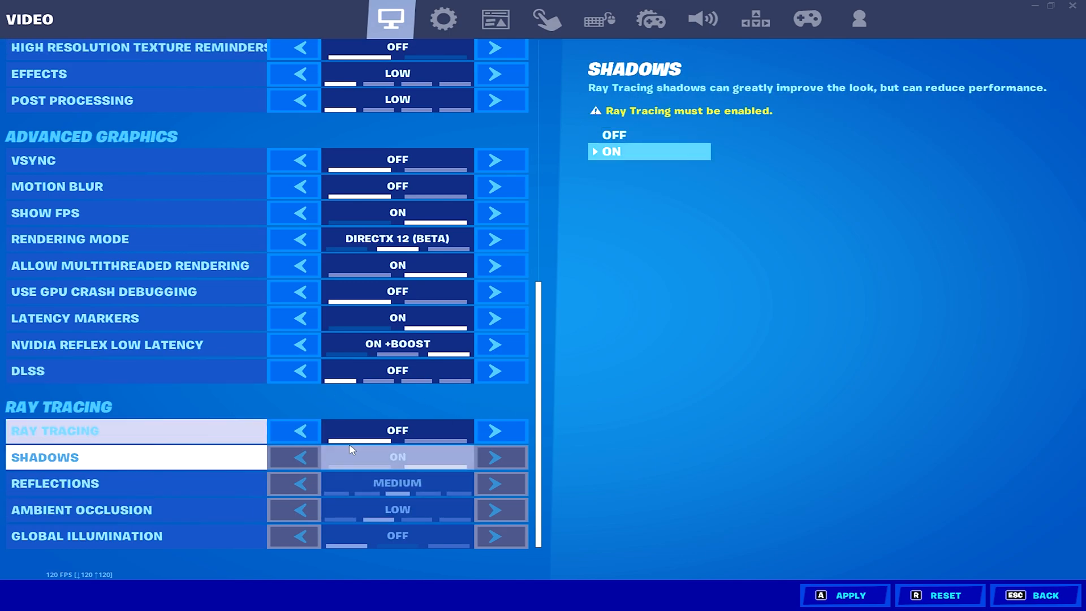
click(54, 483)
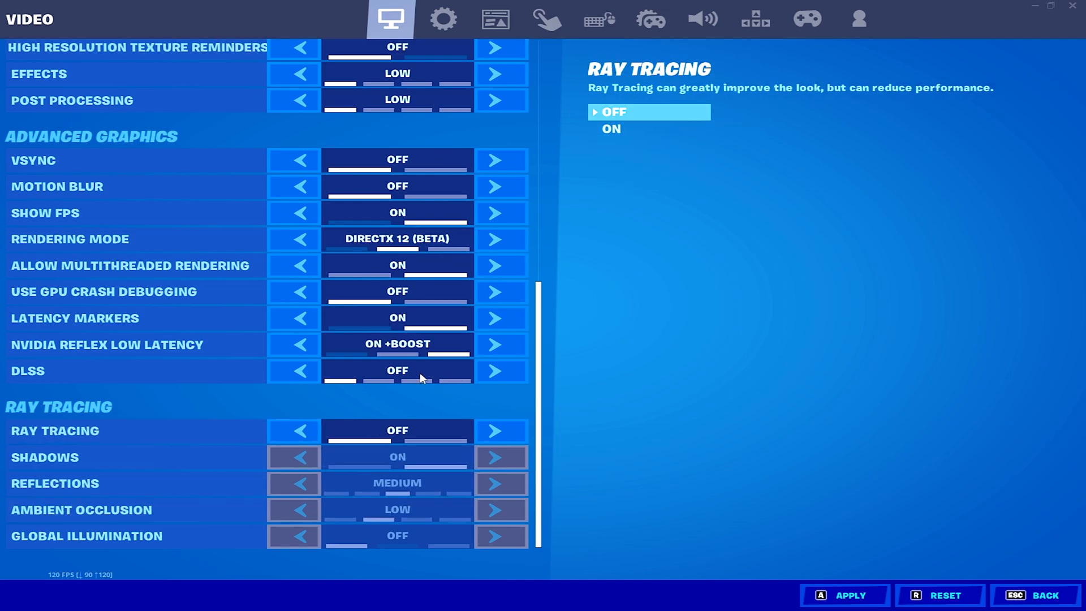
mouse_move(386, 414)
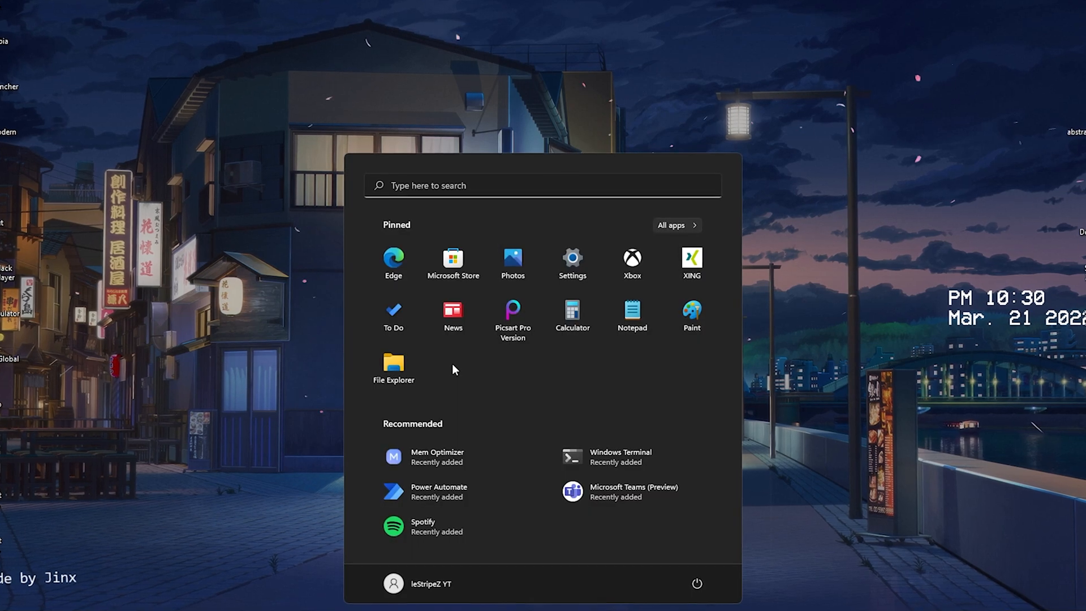
Start Disk Cleanup from Start search and scan drive (C:) for removable files.
click(542, 185)
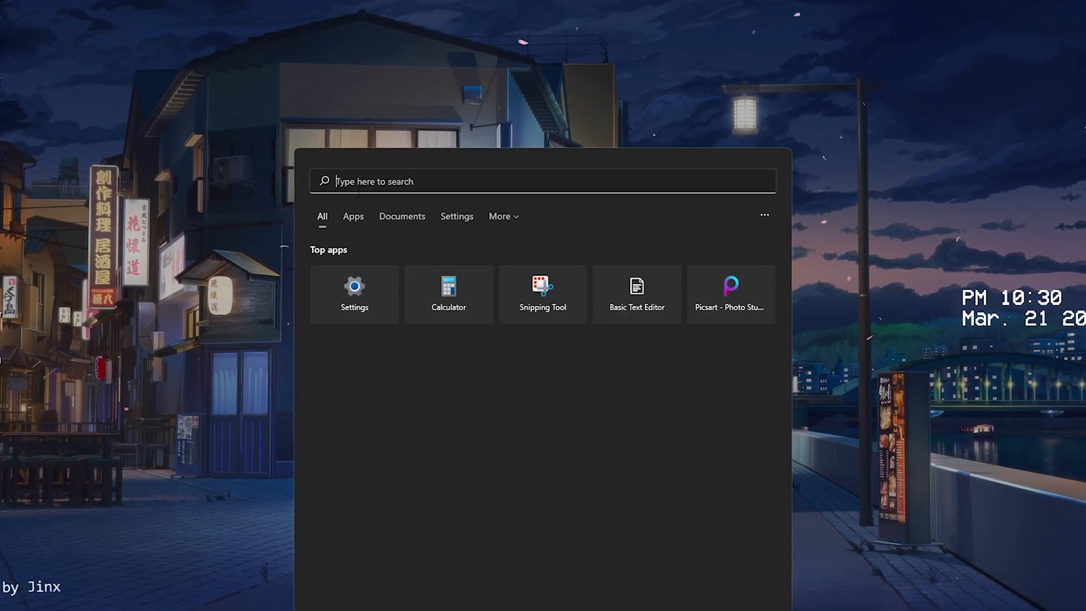
text(clean Master)
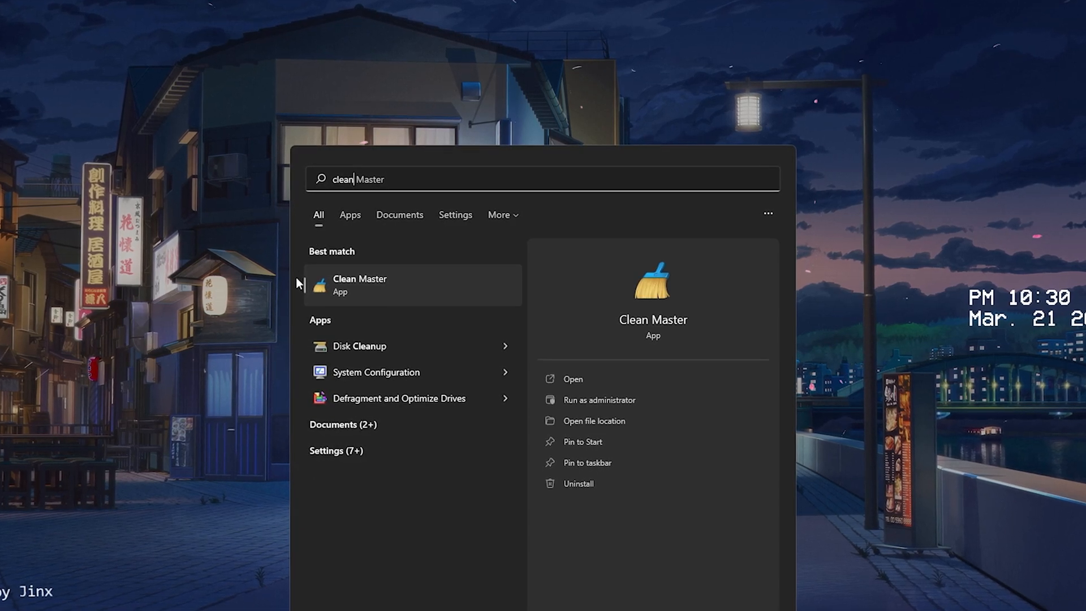
click(360, 346)
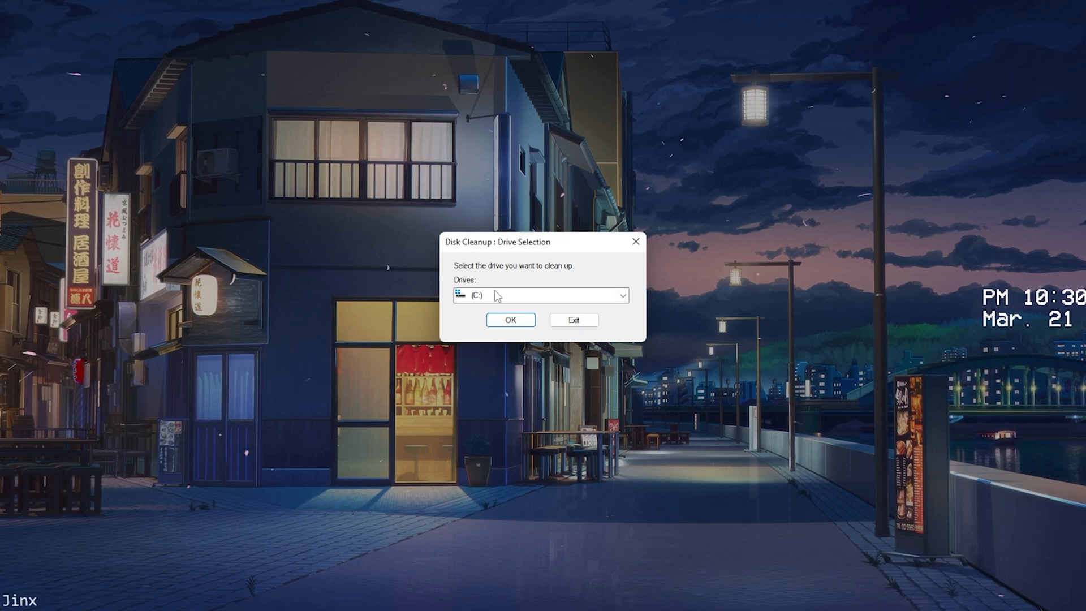
click(624, 295)
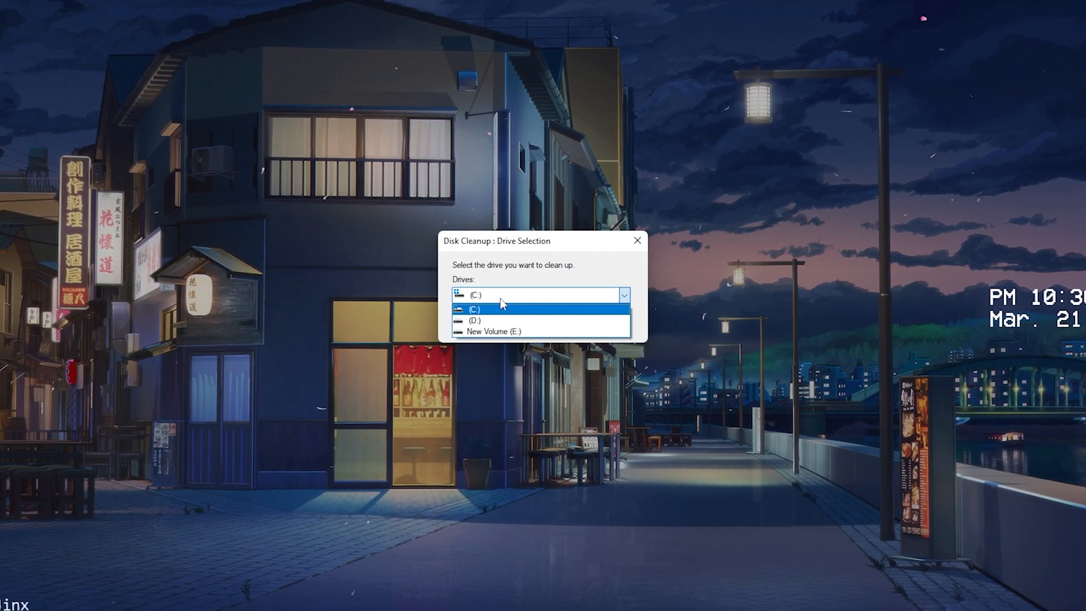
click(473, 308)
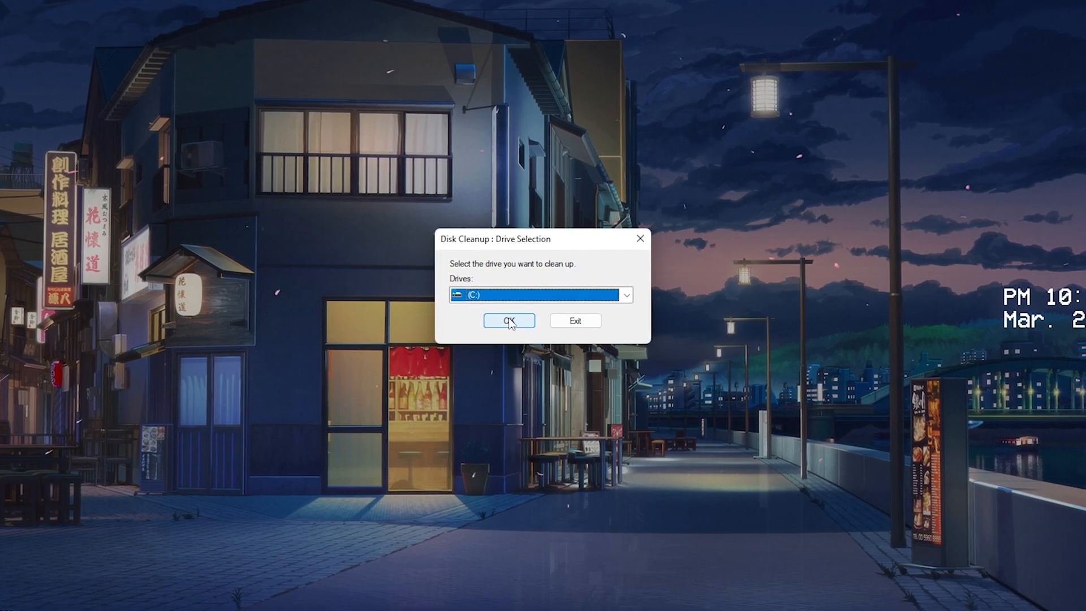
click(509, 320)
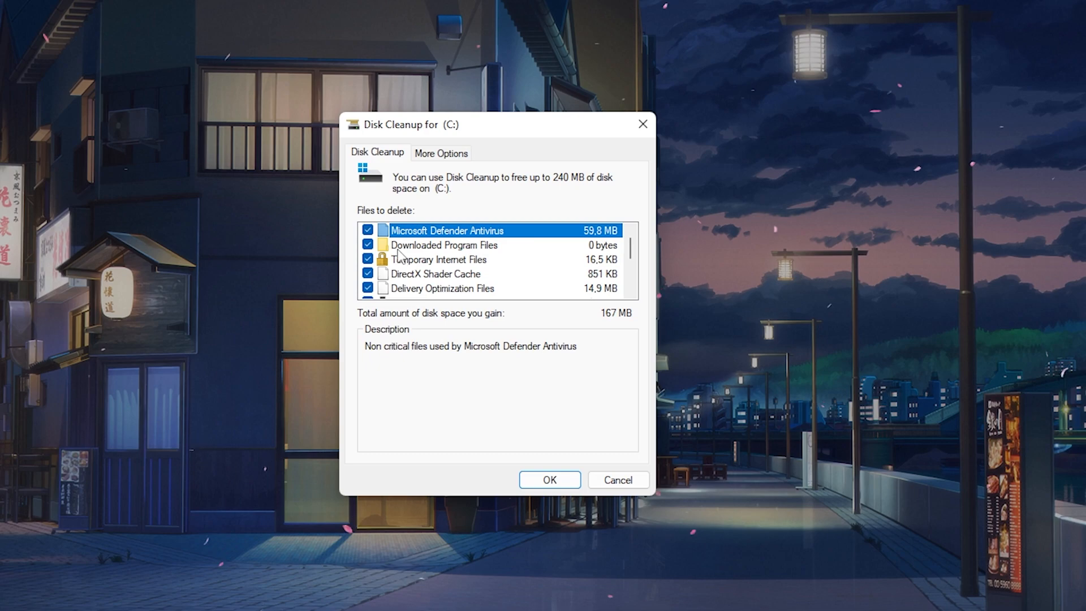
mouse_move(450, 266)
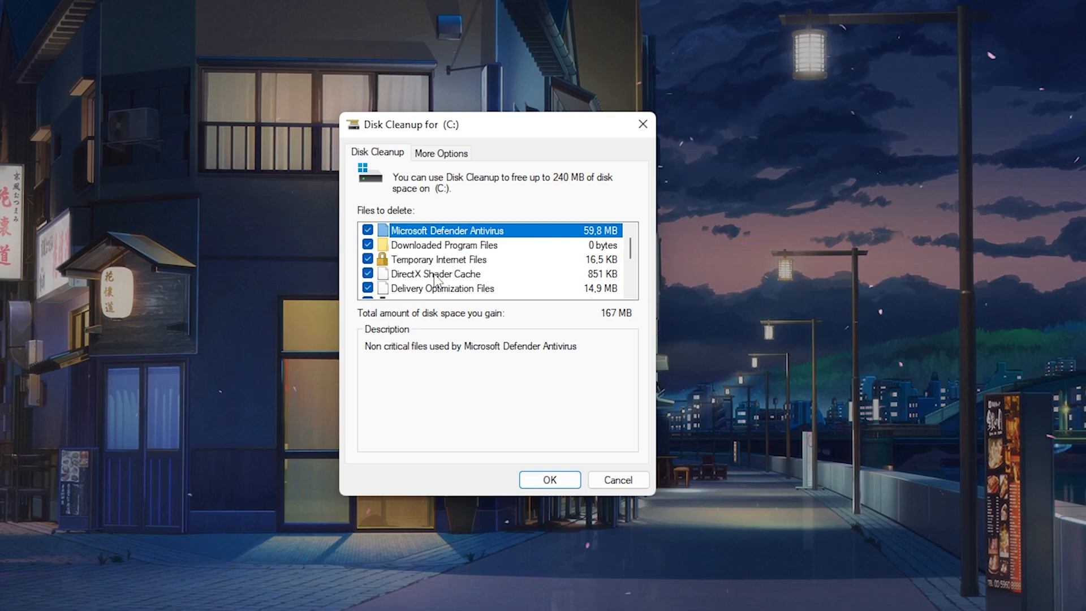
Delete the 167 MB of checked files, DirectX Shader Cache included, confirming permanent deletion.
click(436, 274)
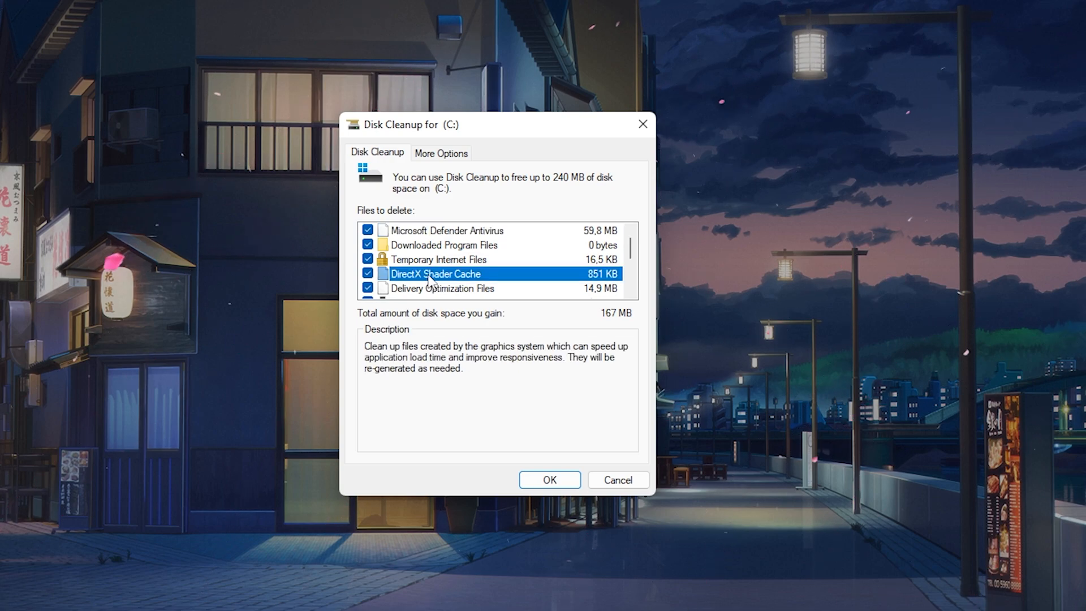
scroll(down, 3)
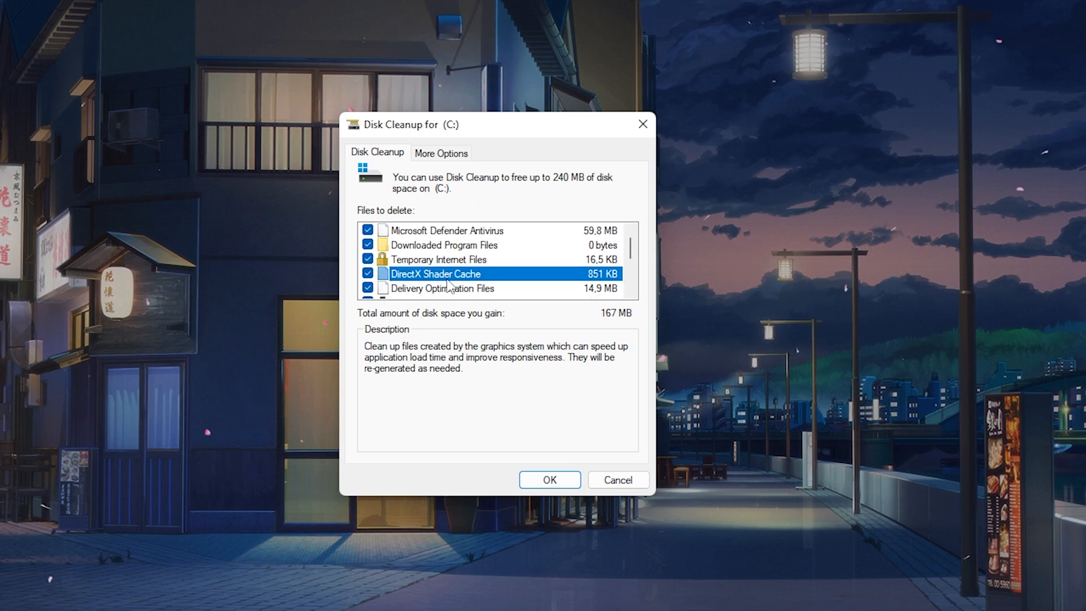
click(550, 479)
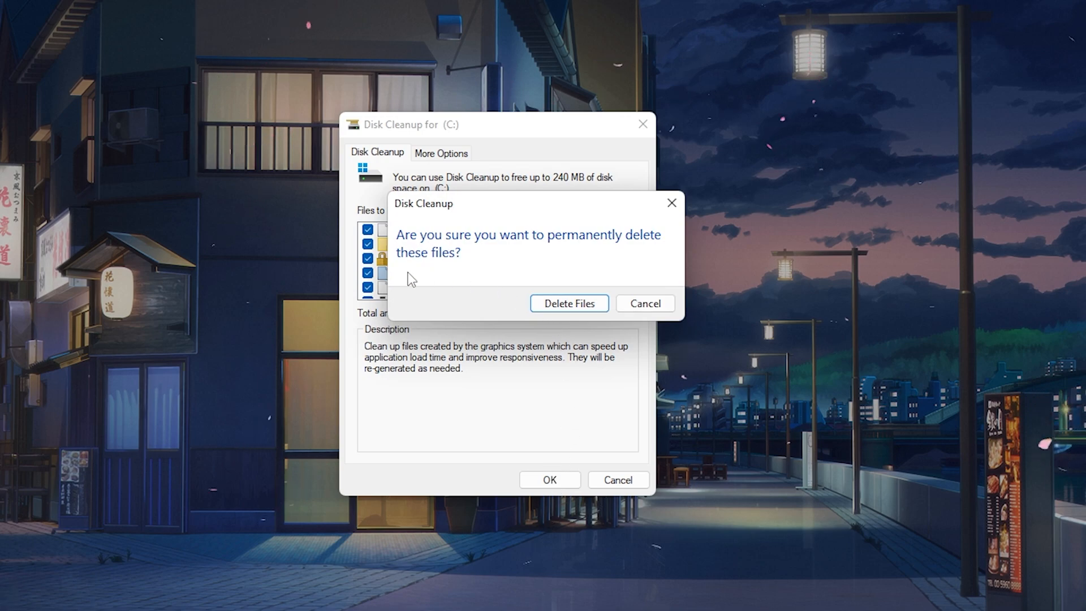
mouse_move(477, 260)
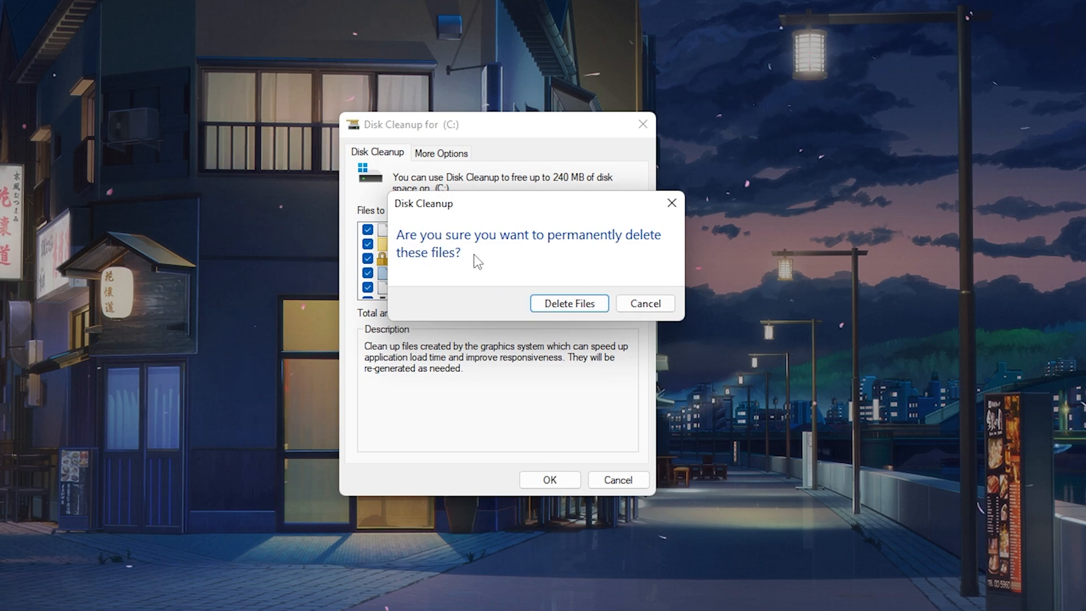
mouse_move(559, 309)
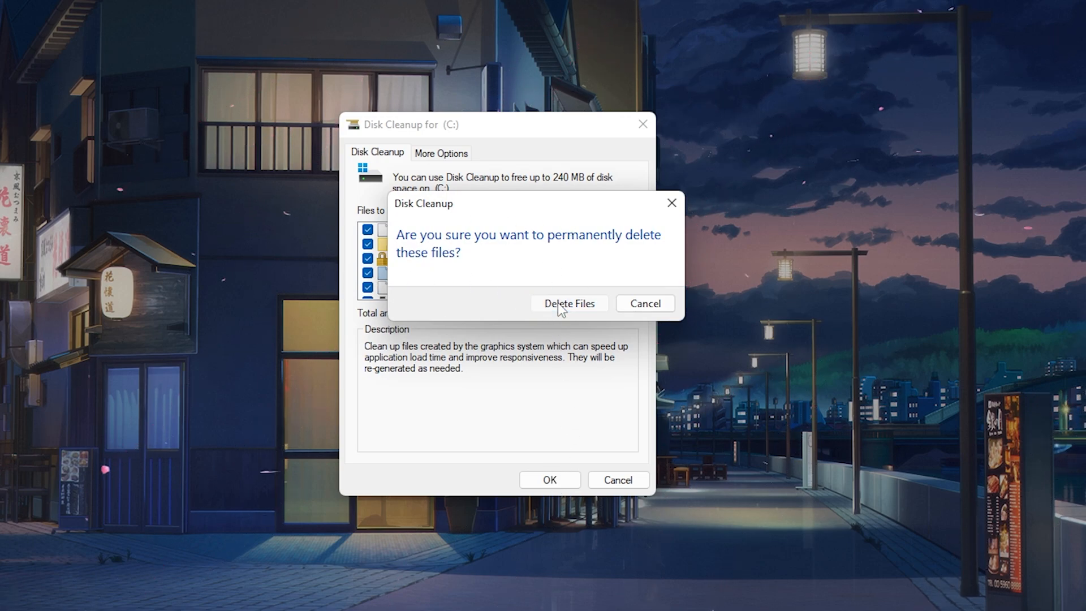
click(569, 303)
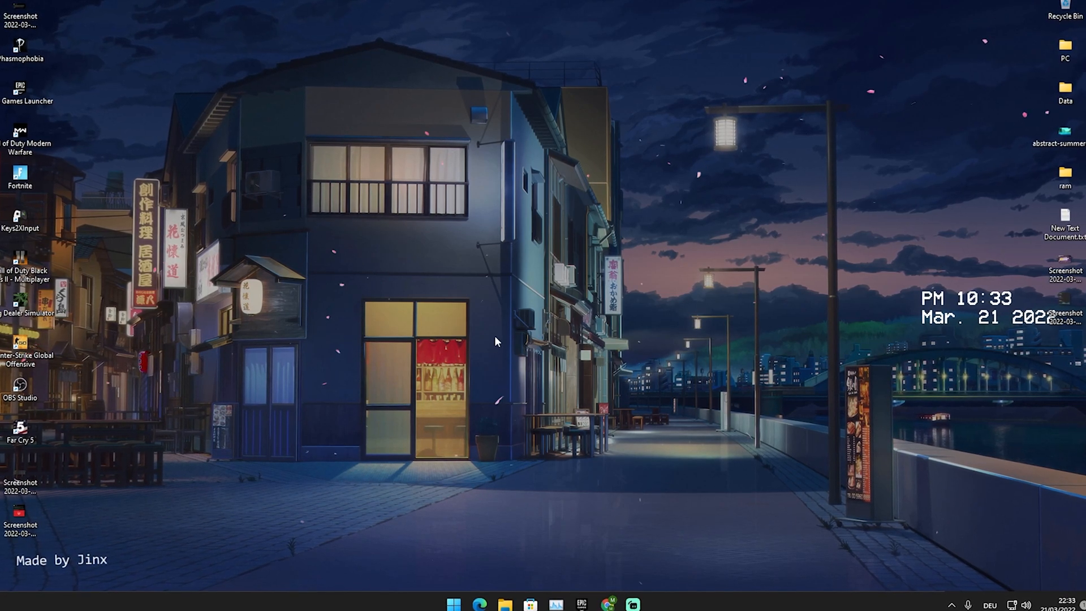
Browse to C:\Program Files\Epic Games\Fortnite\FortniteGame\Binaries\Win64.
click(505, 605)
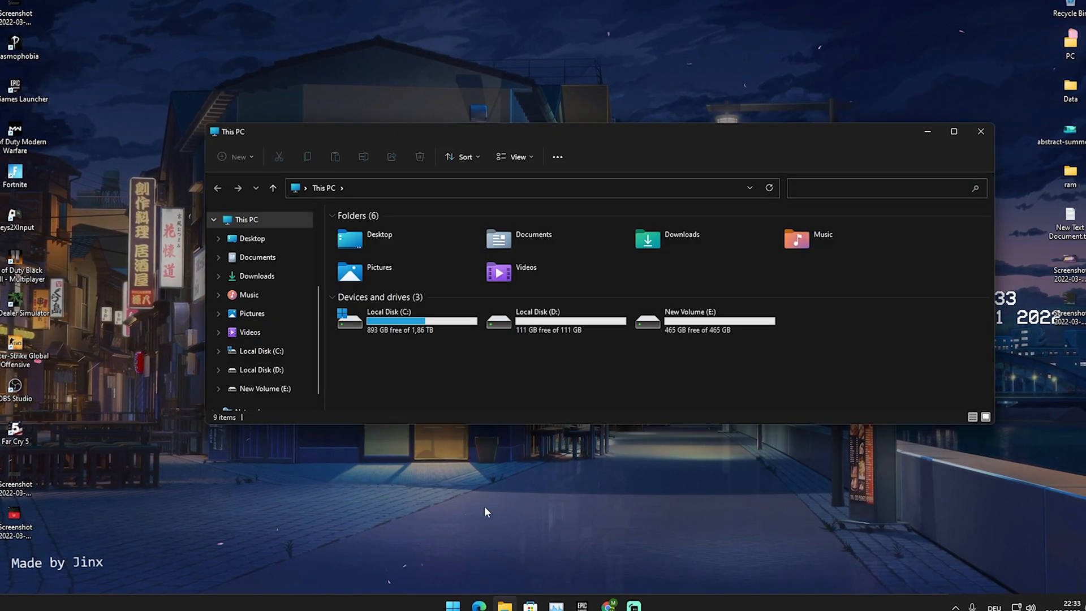
click(405, 321)
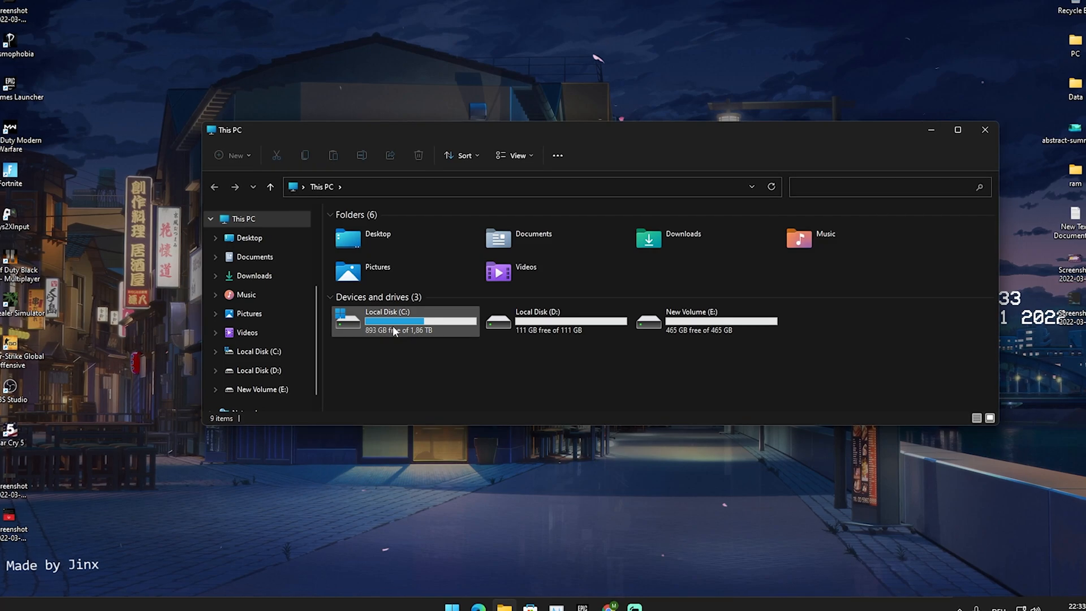
double_click(393, 320)
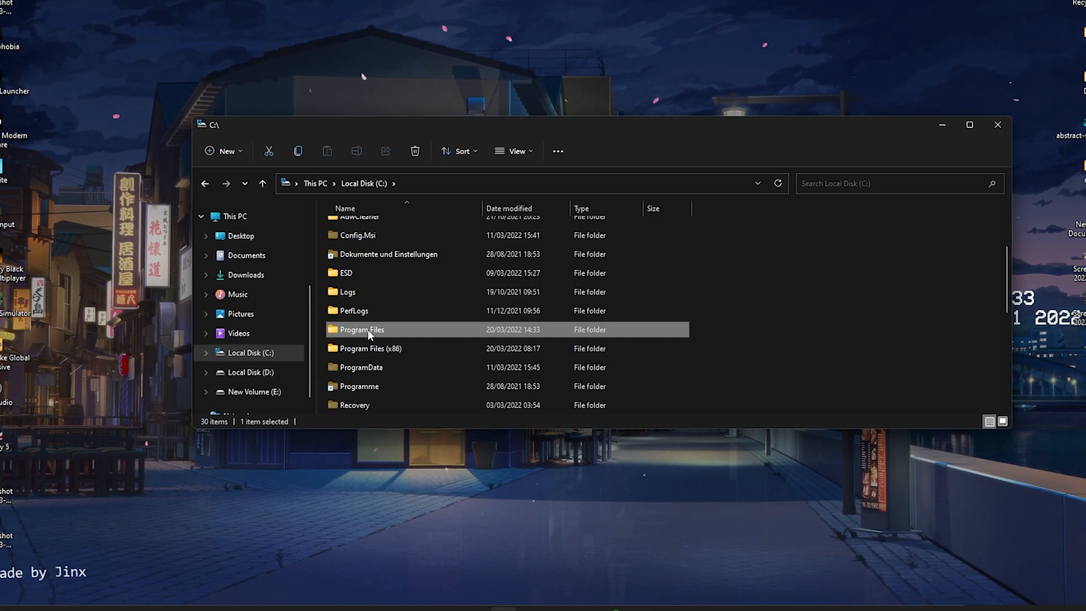
double_click(362, 329)
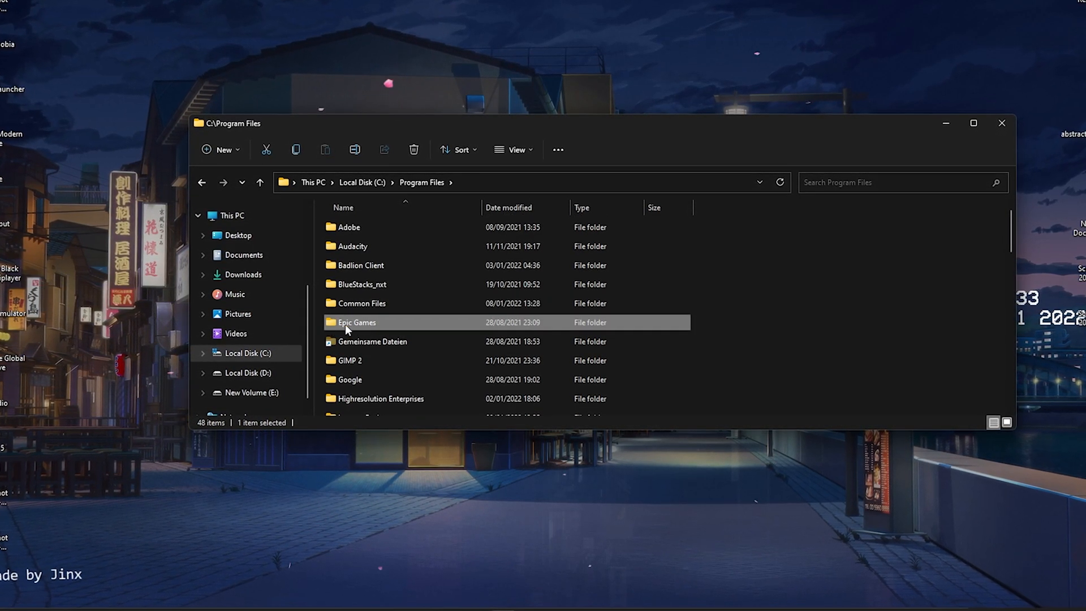
double_click(356, 322)
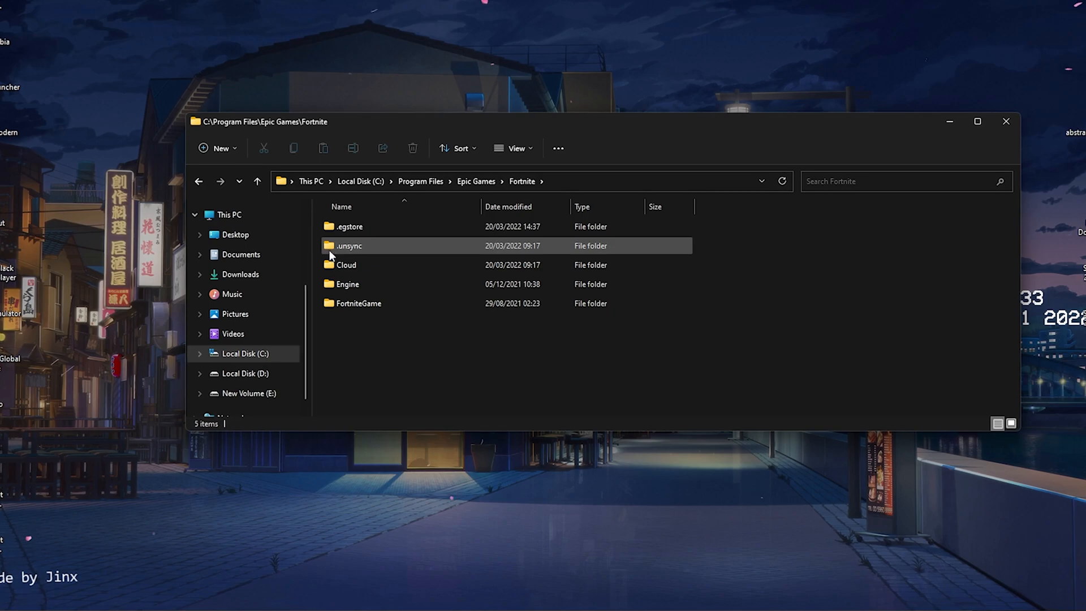
double_click(358, 303)
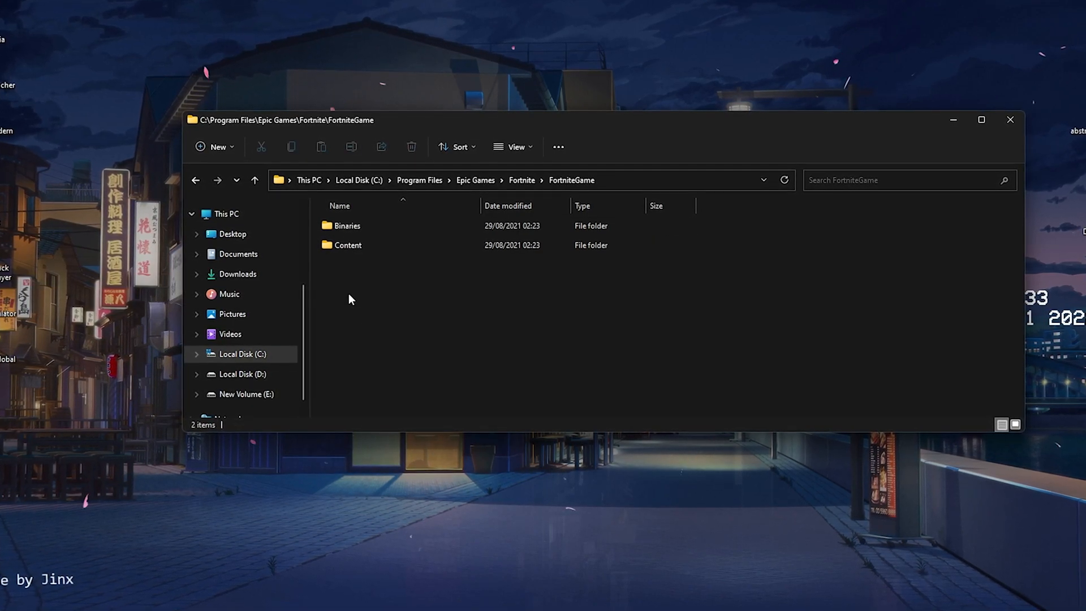
double_click(346, 226)
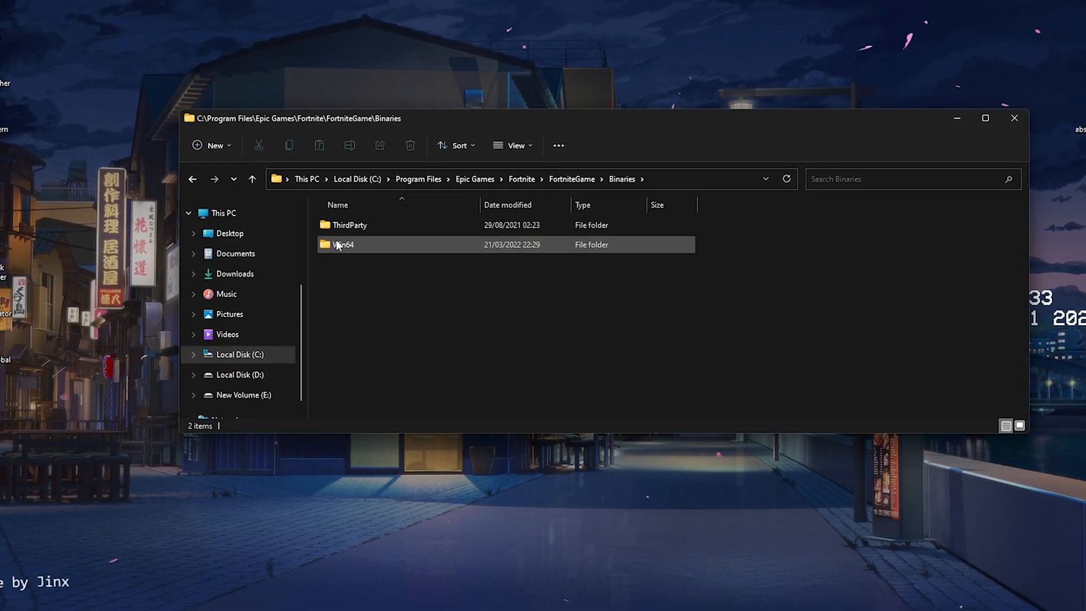
double_click(342, 244)
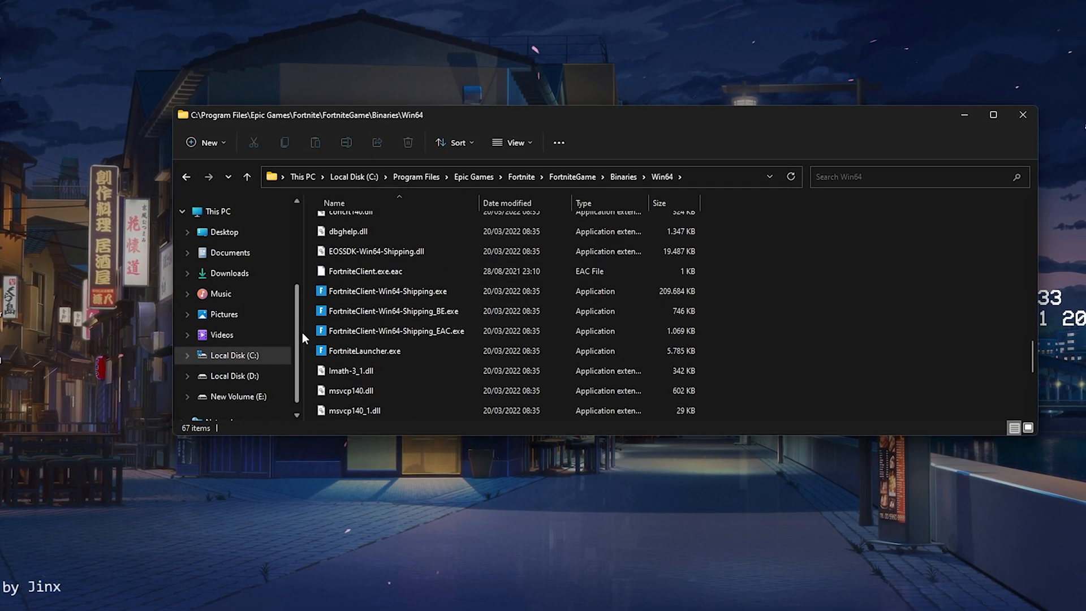
click(395, 330)
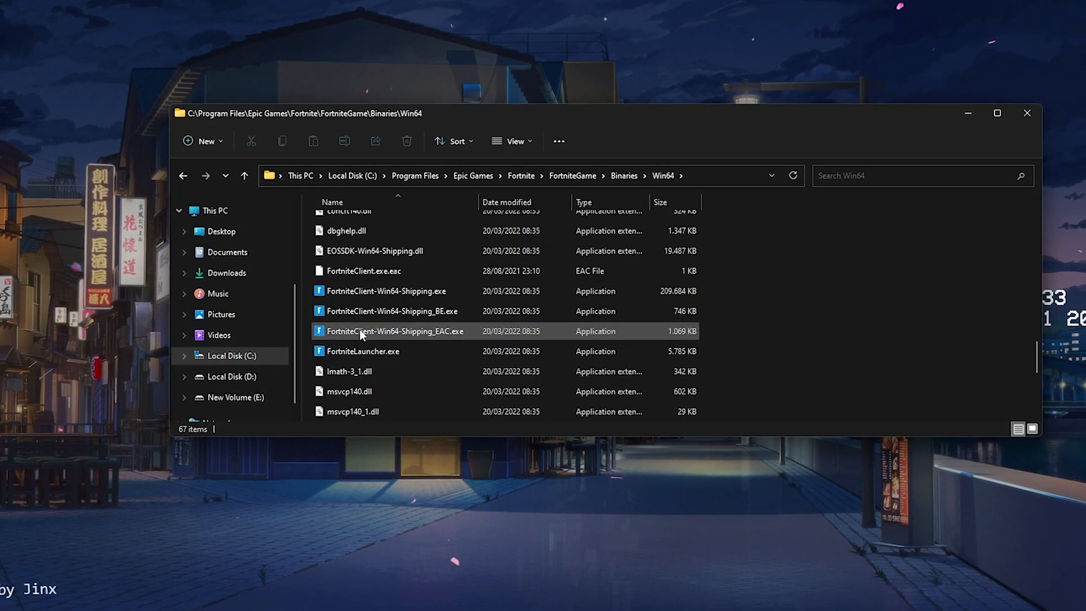
mouse_move(408, 292)
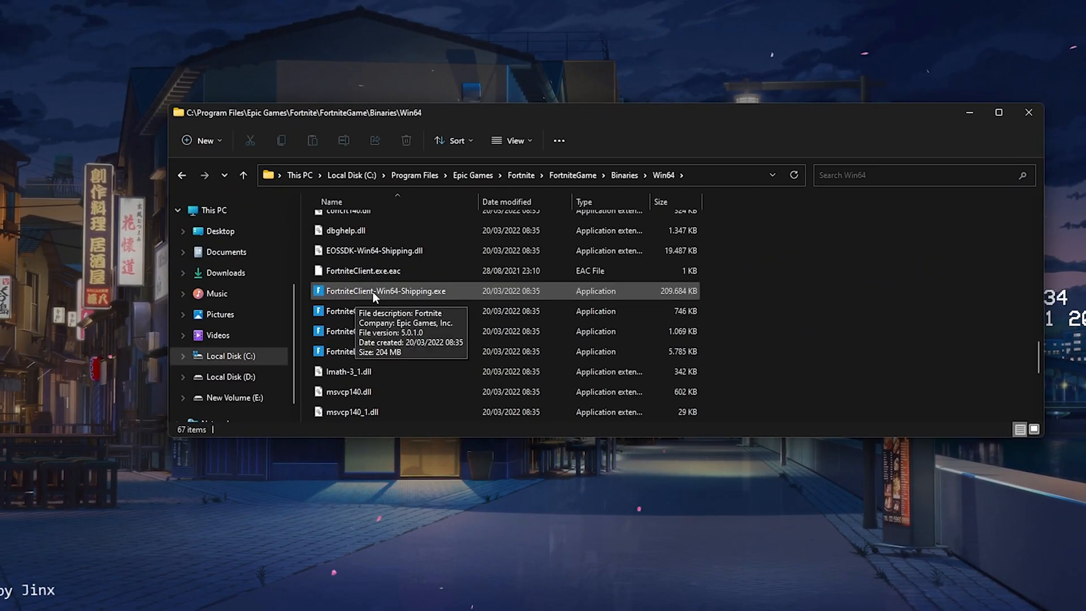
View the Compatibility settings of the Shipping, Shipping_BE and Shipping_EAC FortniteClient executables.
right_click(386, 290)
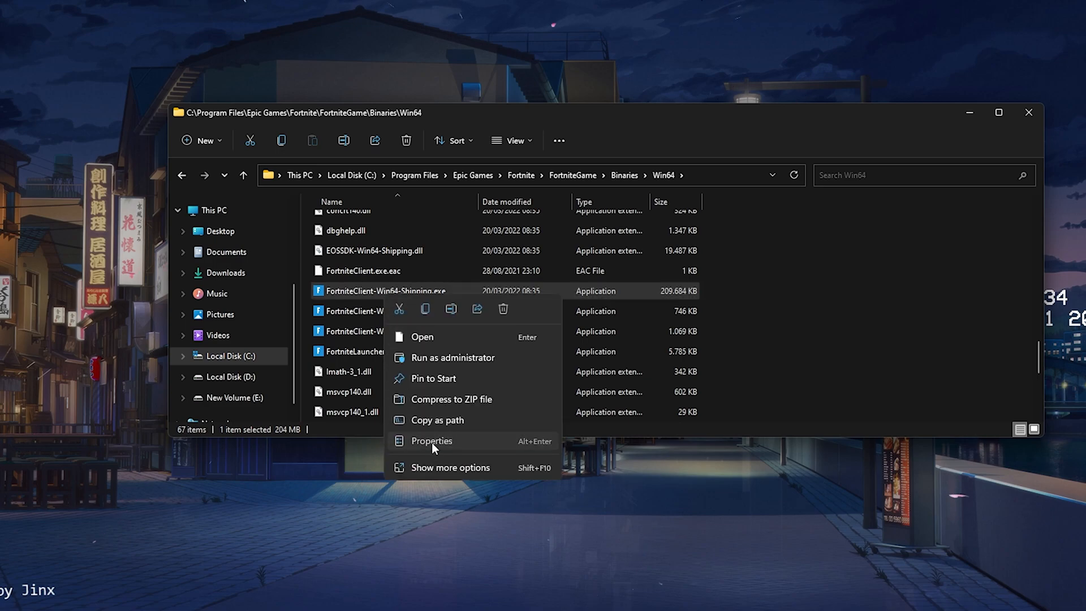
click(431, 440)
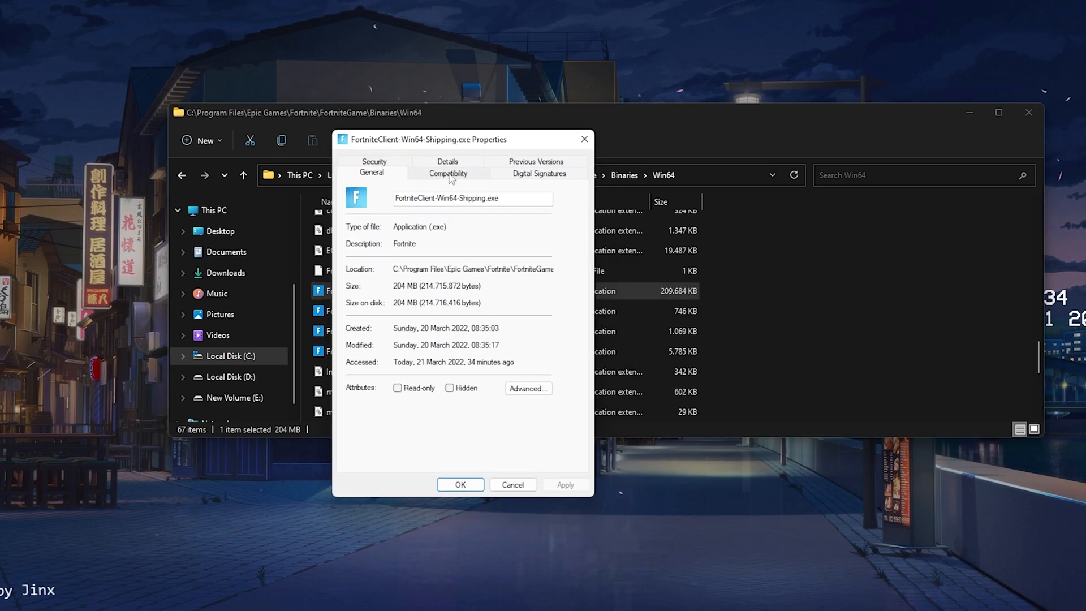
click(448, 173)
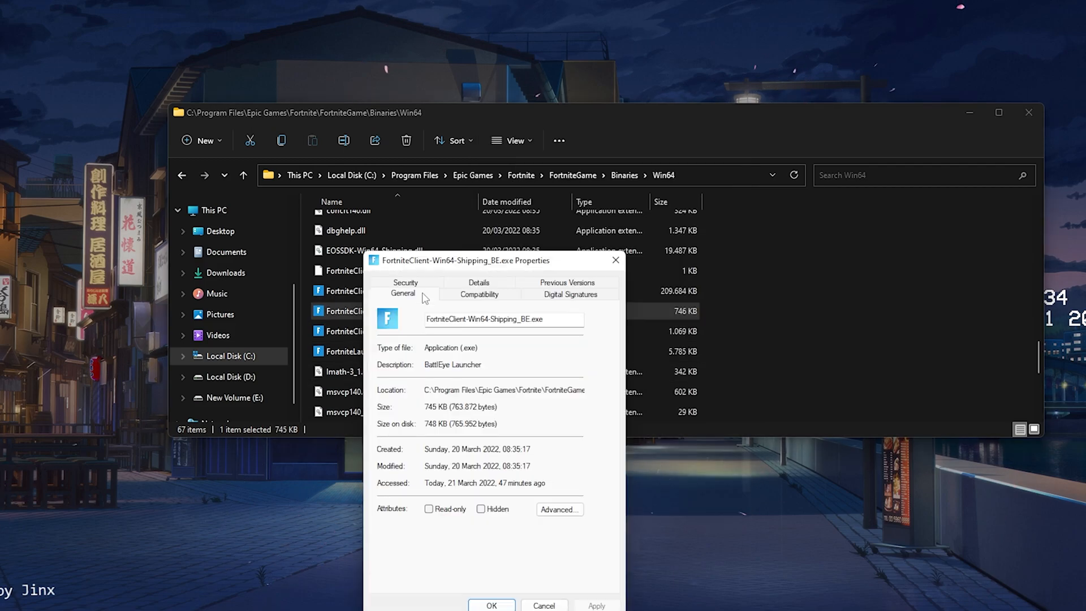
click(480, 294)
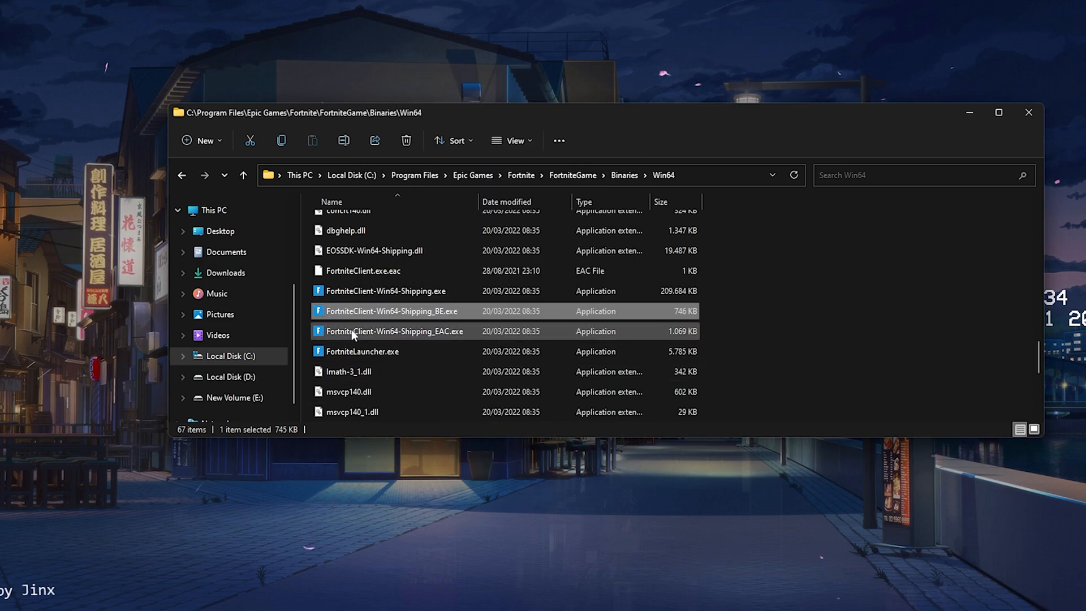
click(394, 331)
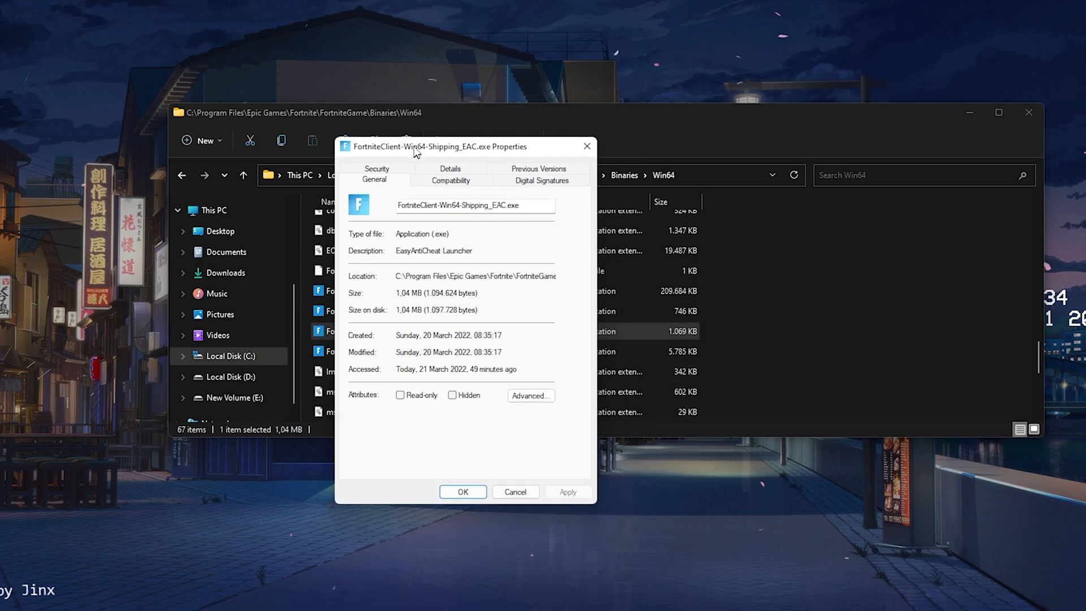
click(450, 180)
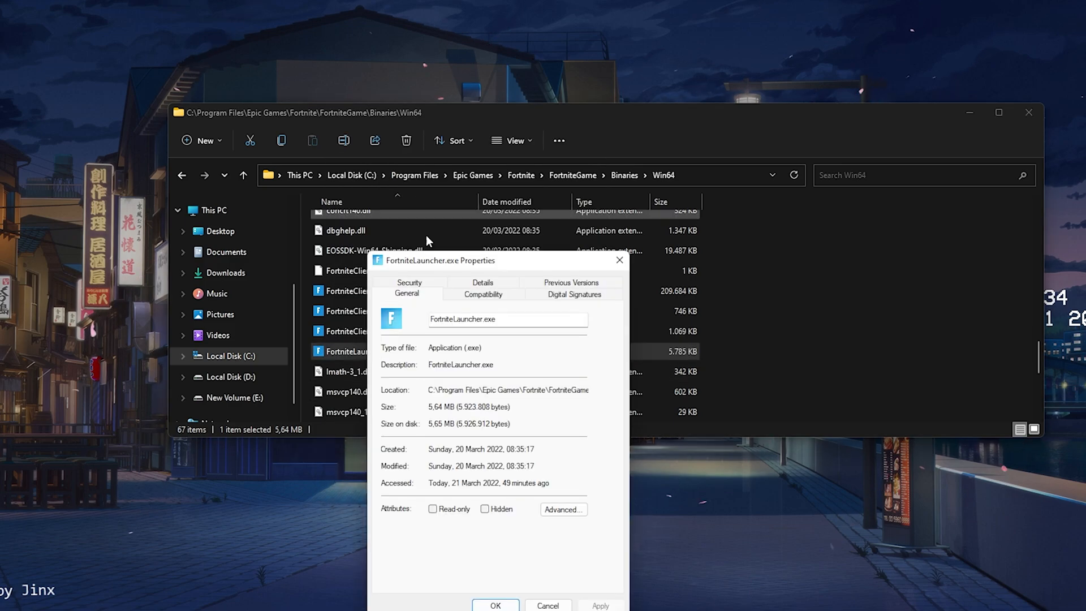
Tick Disable fullscreen optimizations on FortniteLauncher.exe's Compatibility tab and apply it.
click(483, 294)
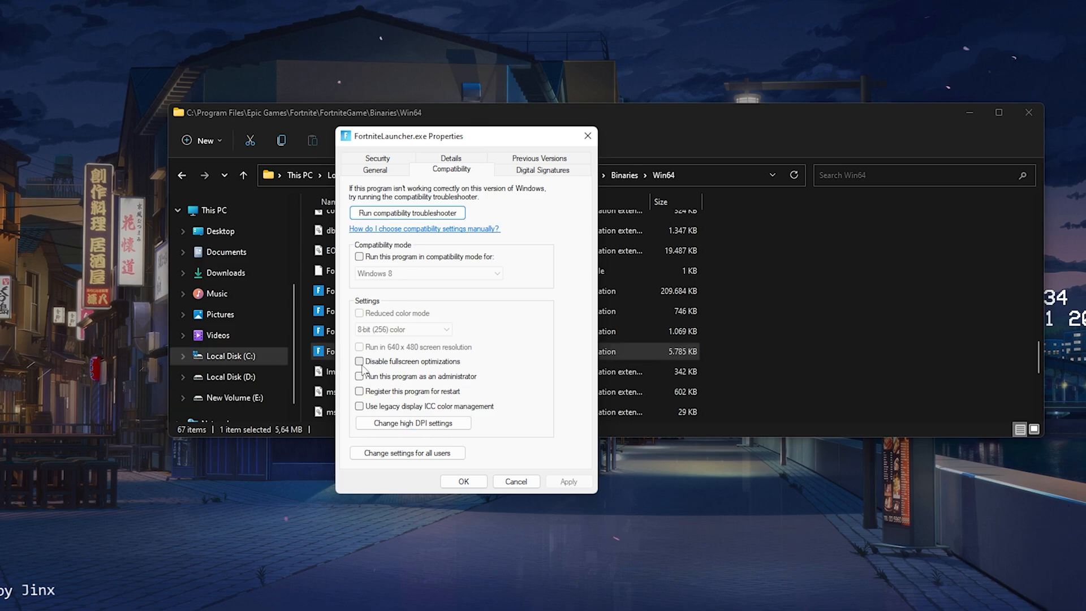
click(360, 362)
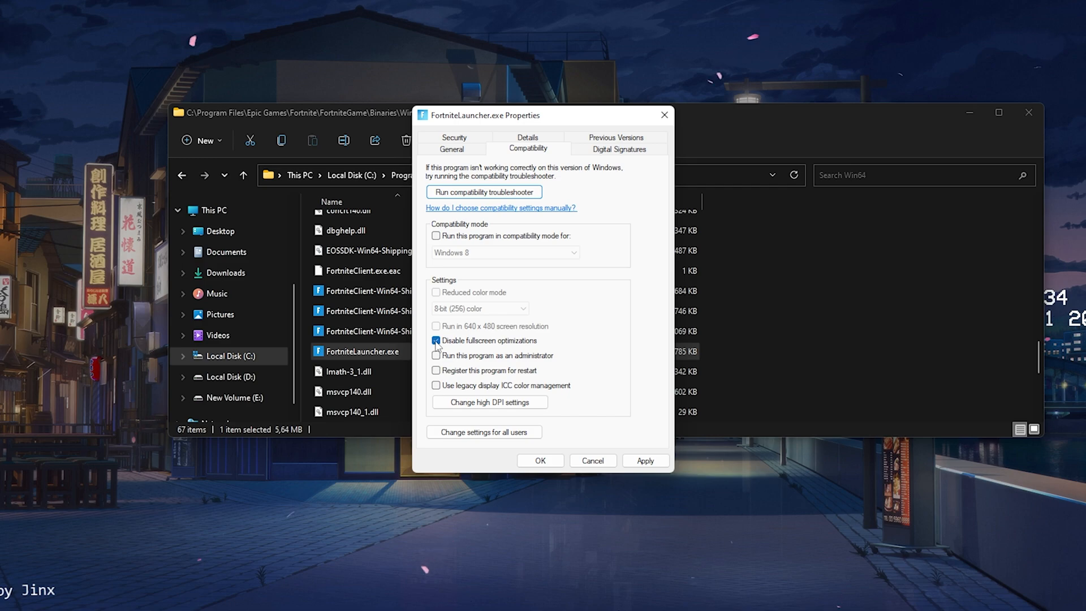
click(436, 341)
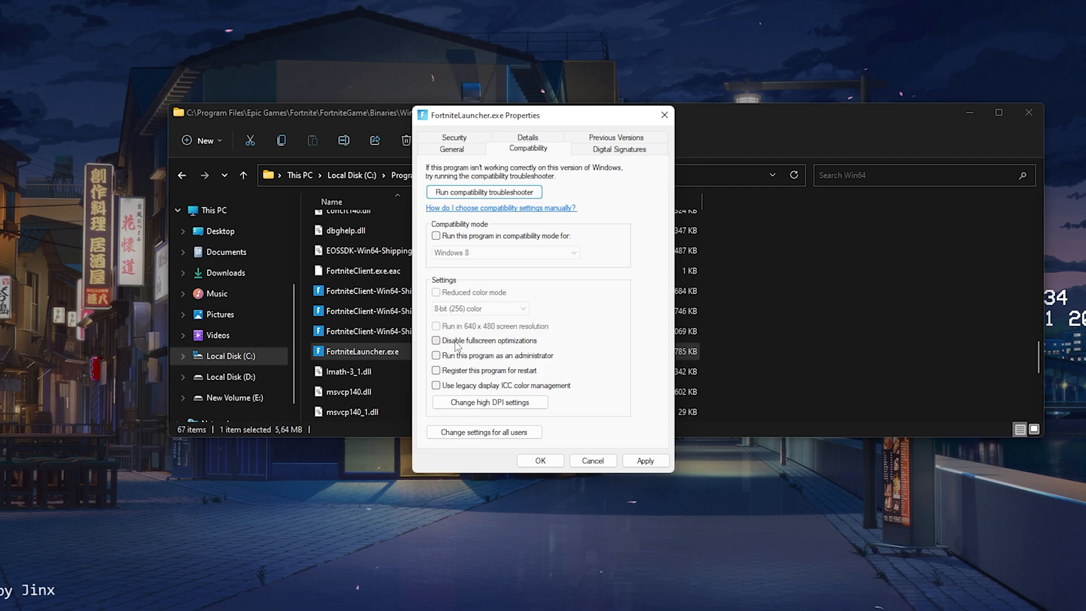
mouse_move(269, 371)
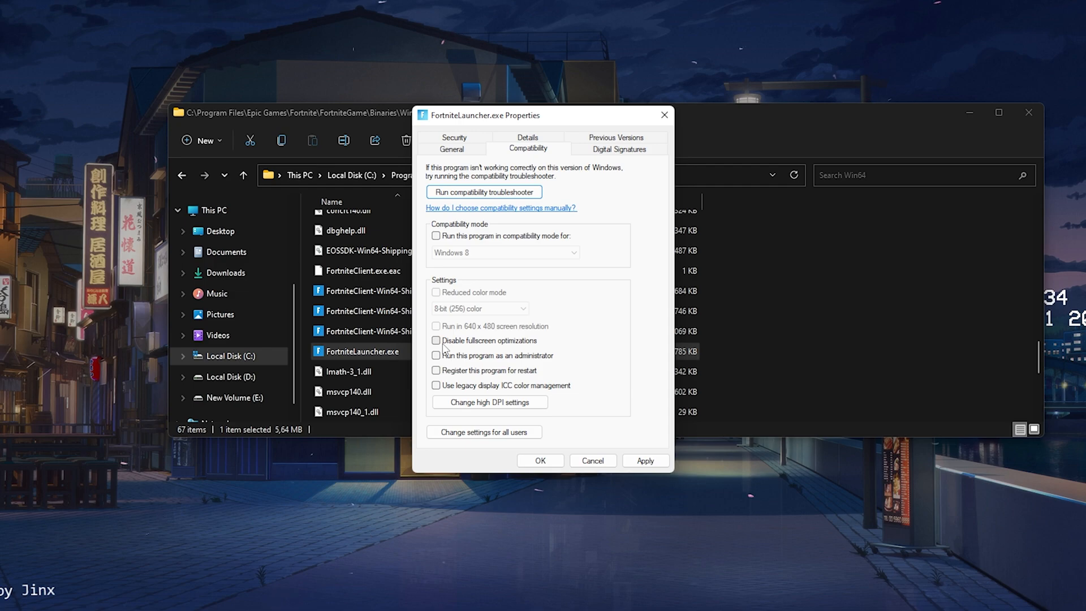
click(435, 339)
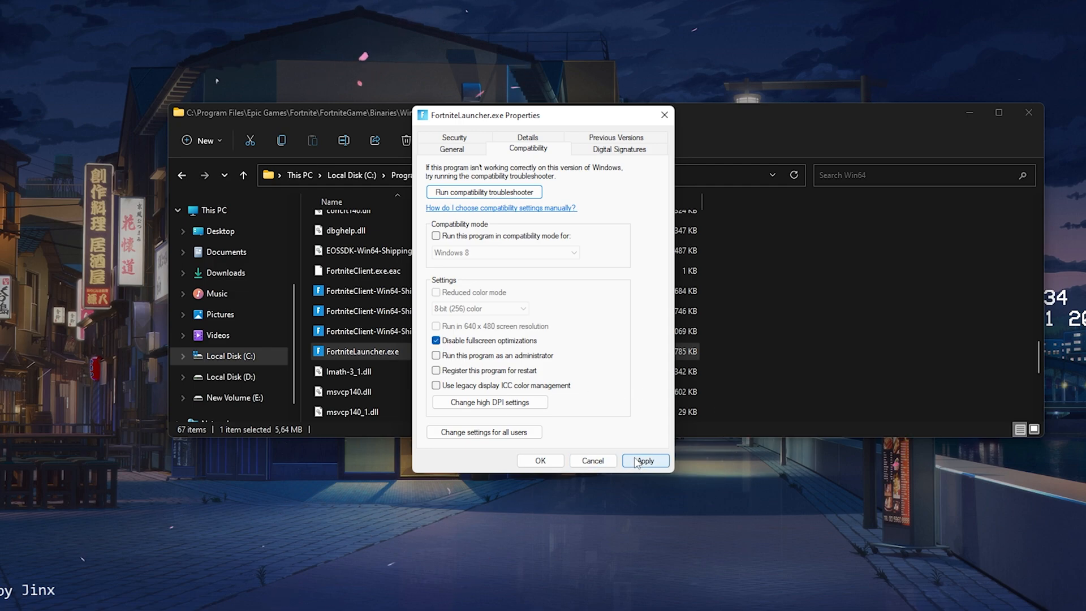
click(645, 461)
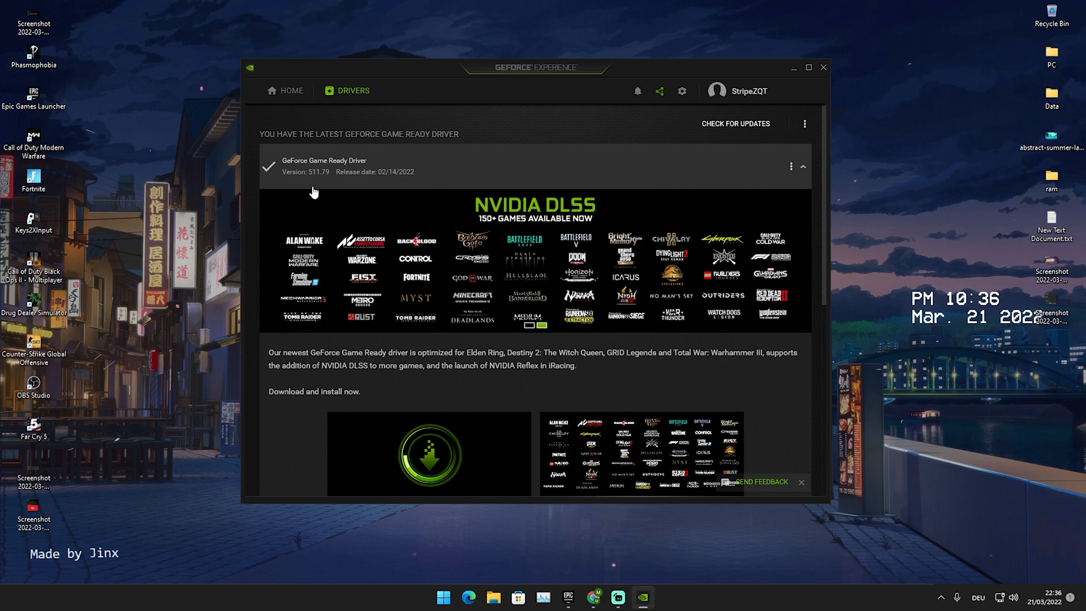
mouse_move(328, 191)
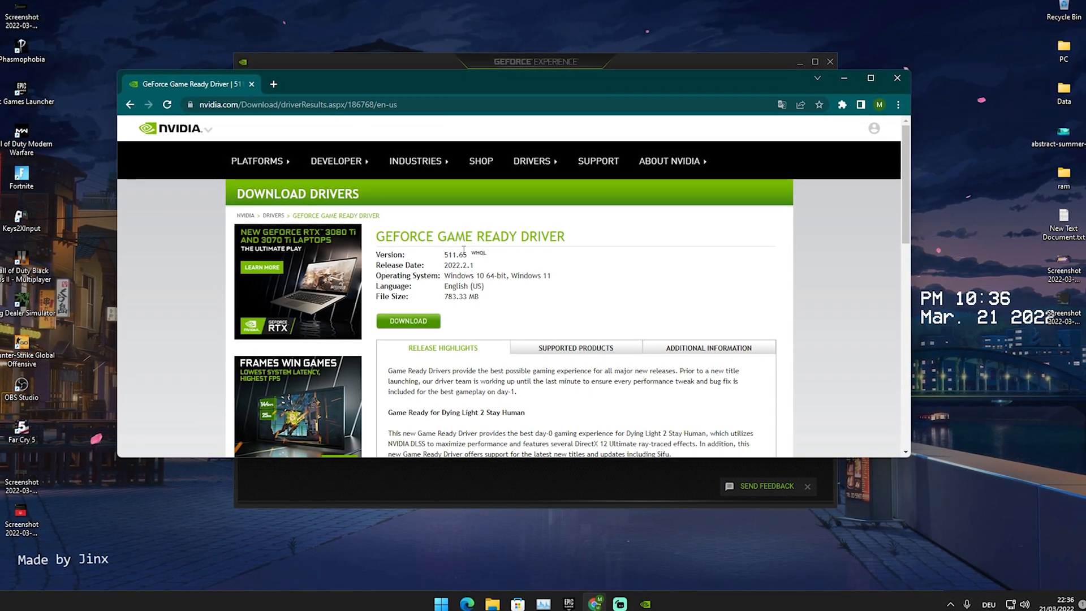
mouse_move(491, 296)
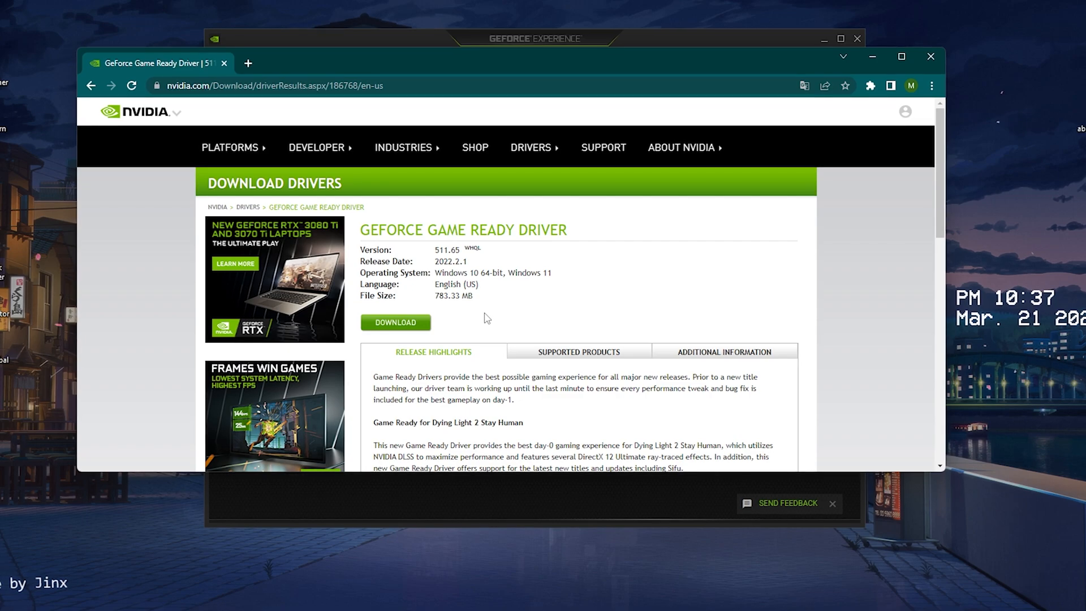
mouse_move(437, 328)
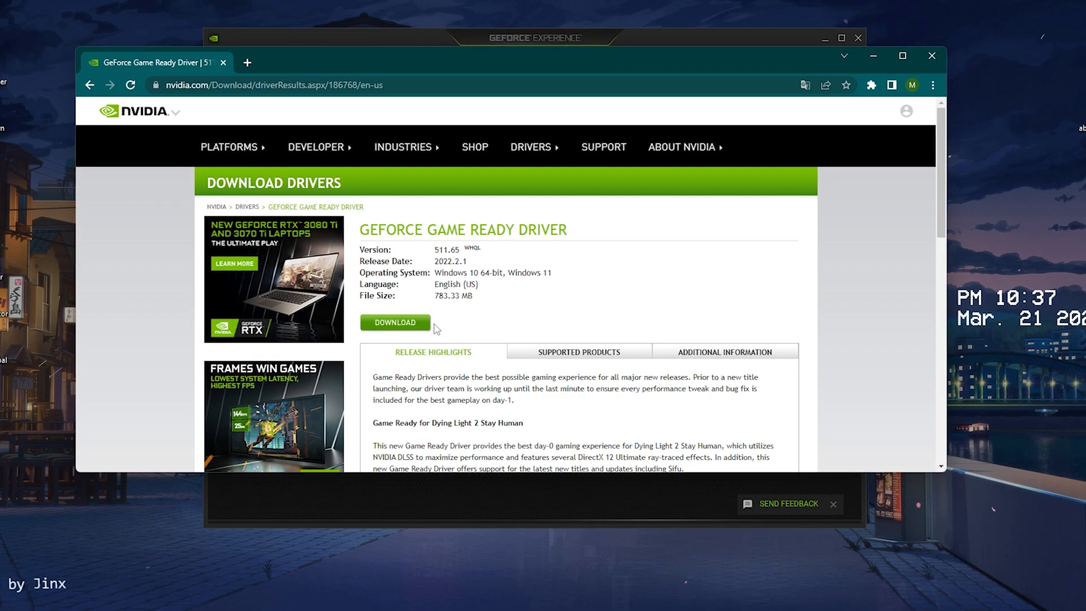
mouse_move(932, 54)
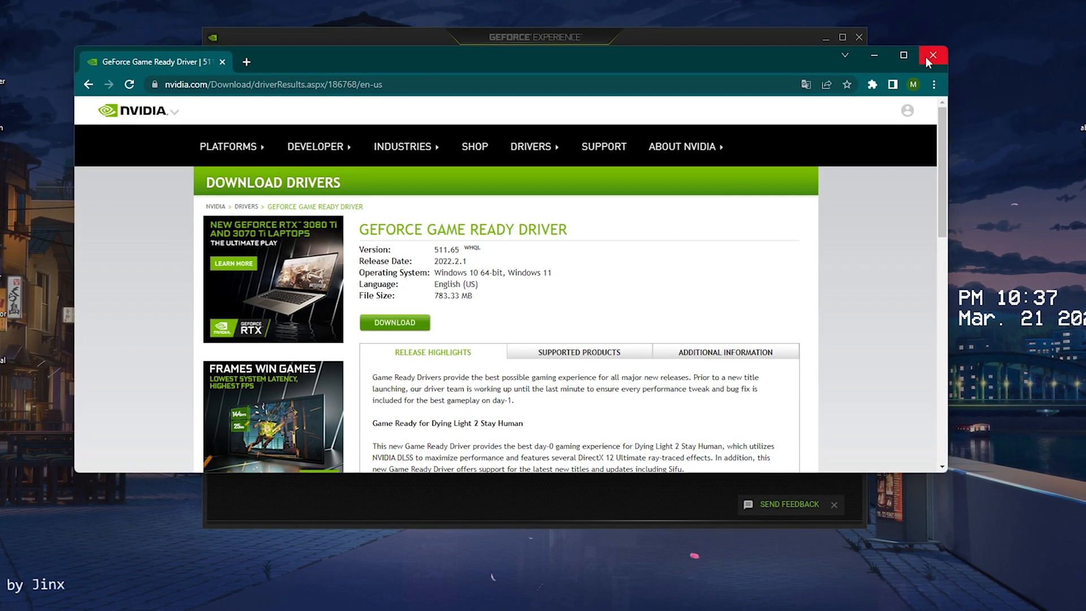
Close the driver page and run Check for Updates, confirming the Game Ready Driver is current.
click(932, 55)
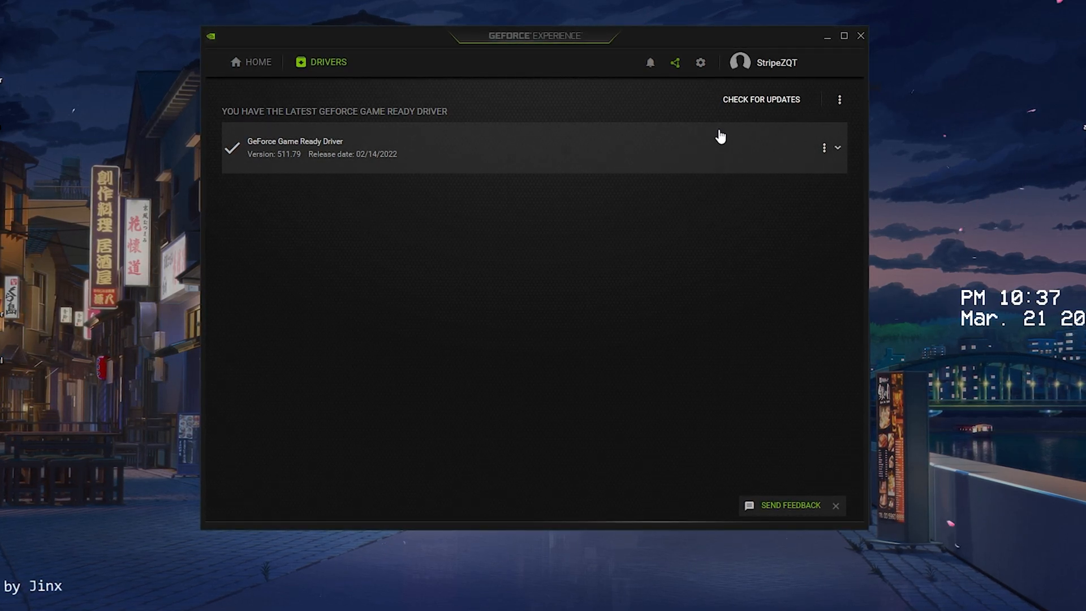
click(762, 99)
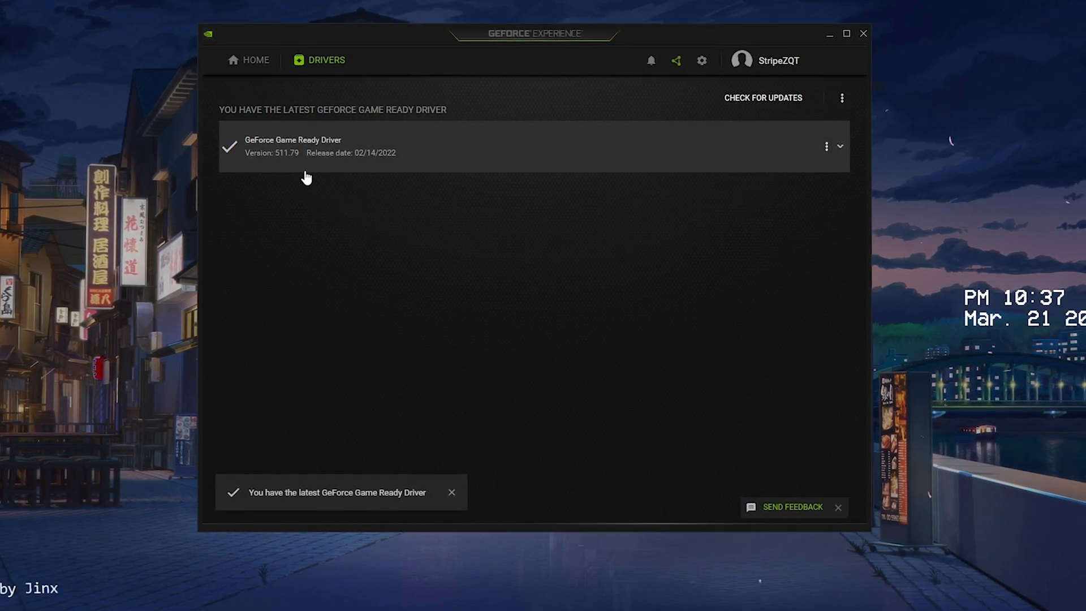
click(452, 492)
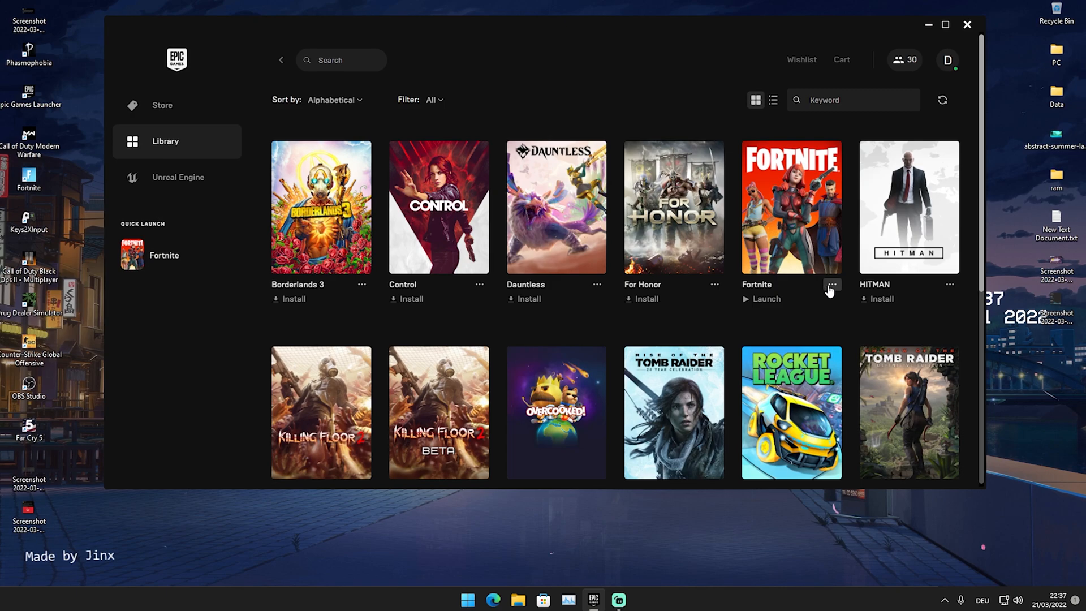
Review Fortnite's install options: core and German only, no Save the World or high-res textures.
click(832, 285)
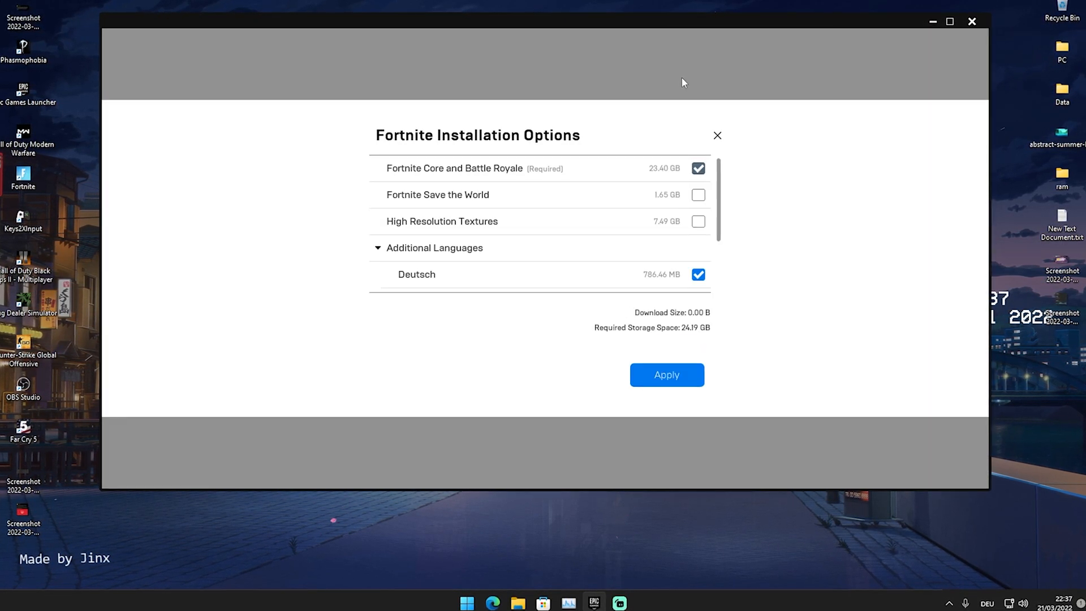
mouse_move(543, 219)
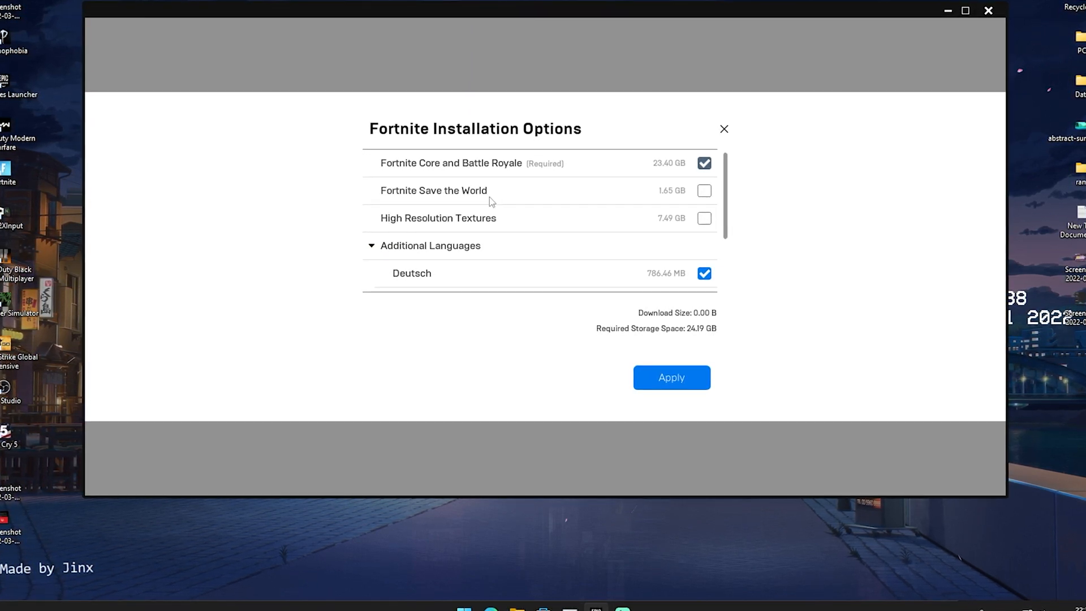
scroll(down, 3)
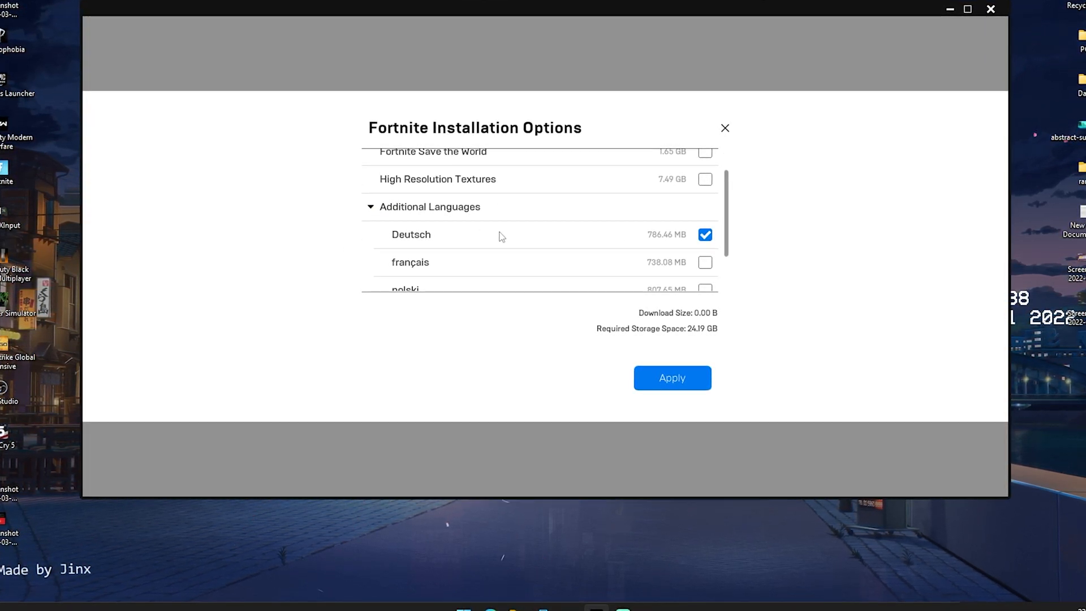
scroll(down, 3)
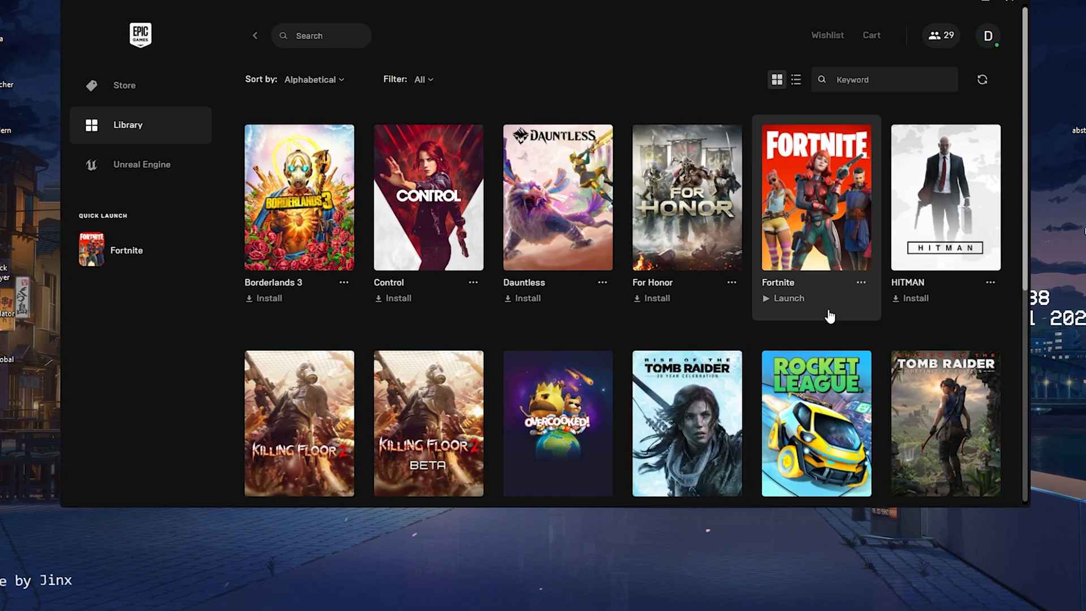
Verify Fortnite's game files from its ... menu, then reopen the actions menu.
click(862, 283)
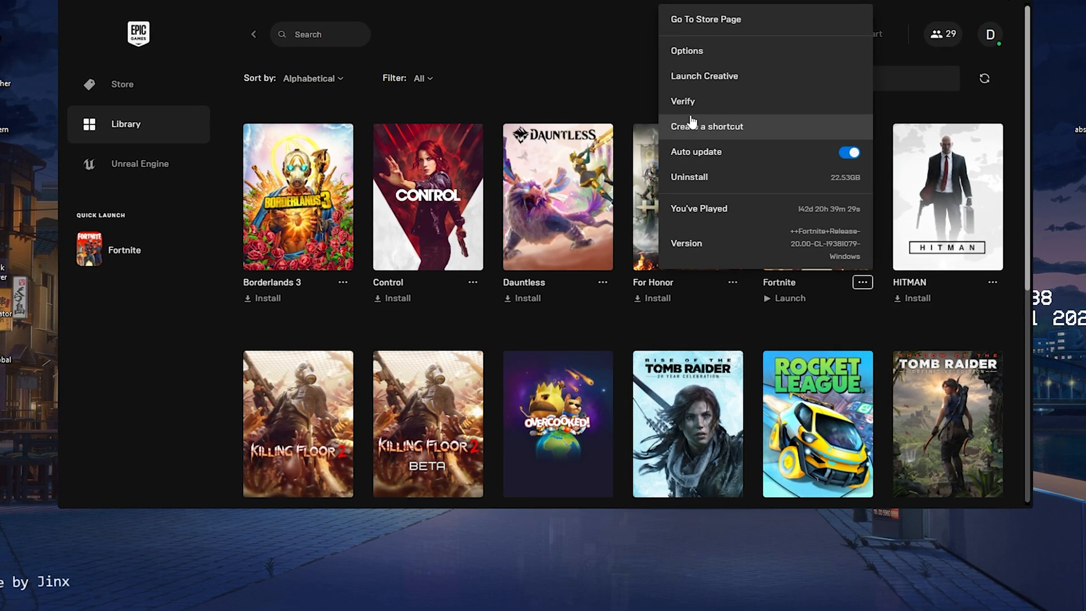
click(614, 104)
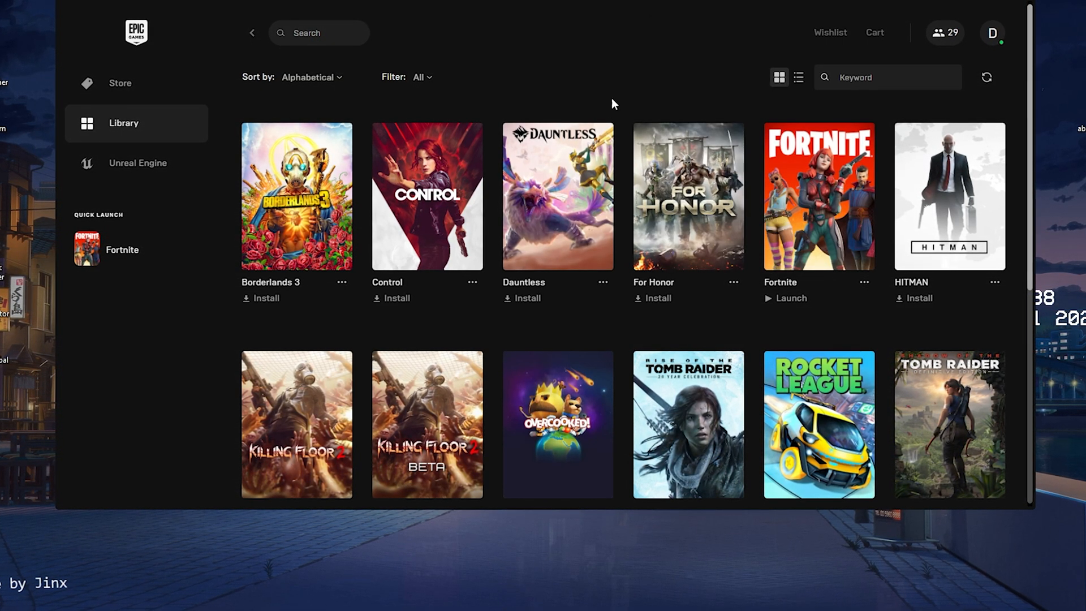
click(791, 299)
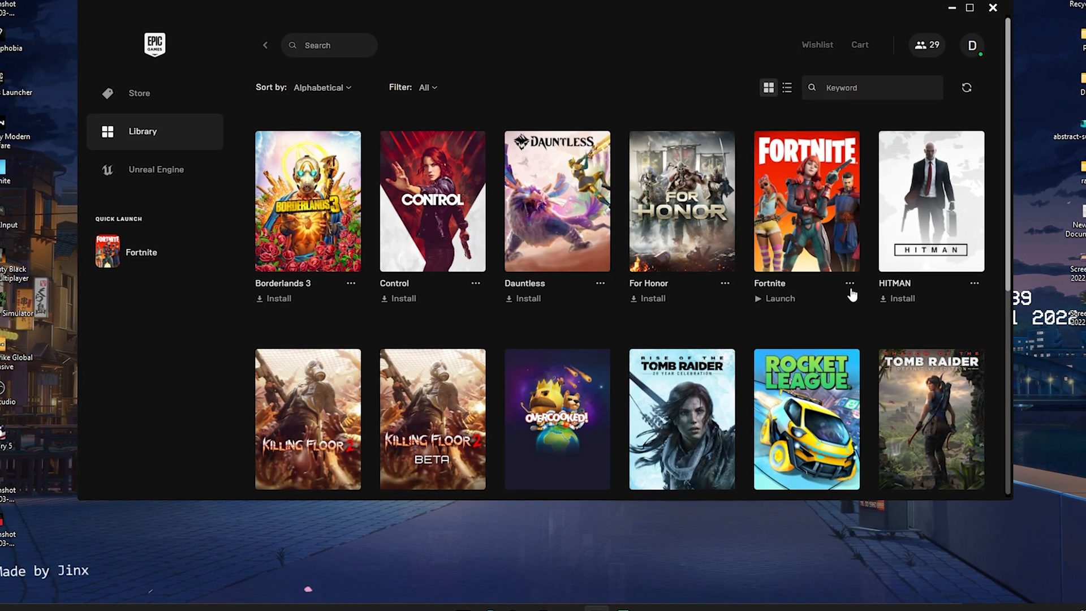
click(851, 283)
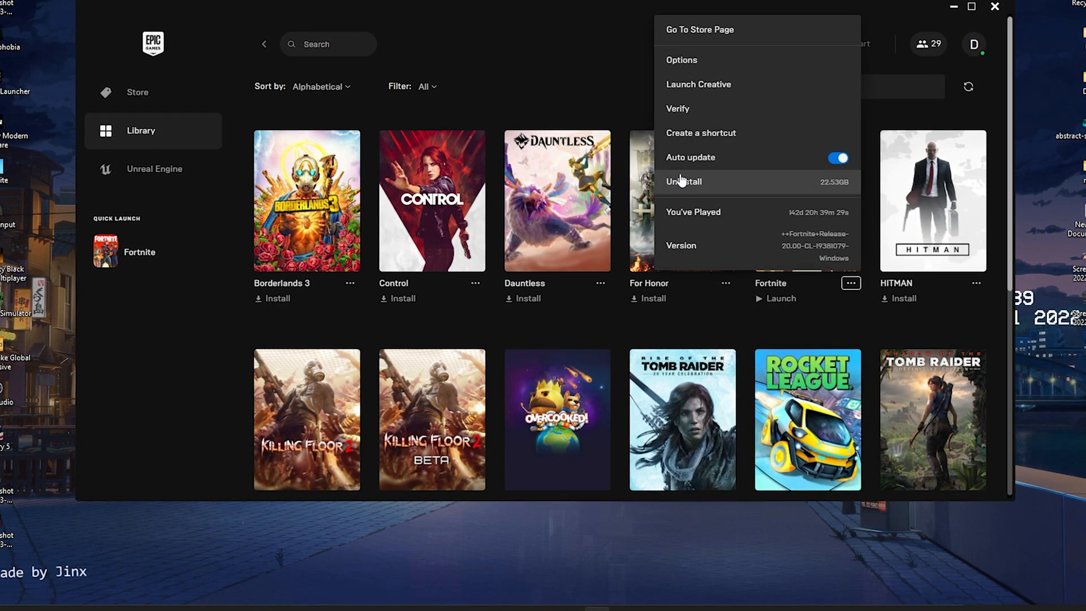